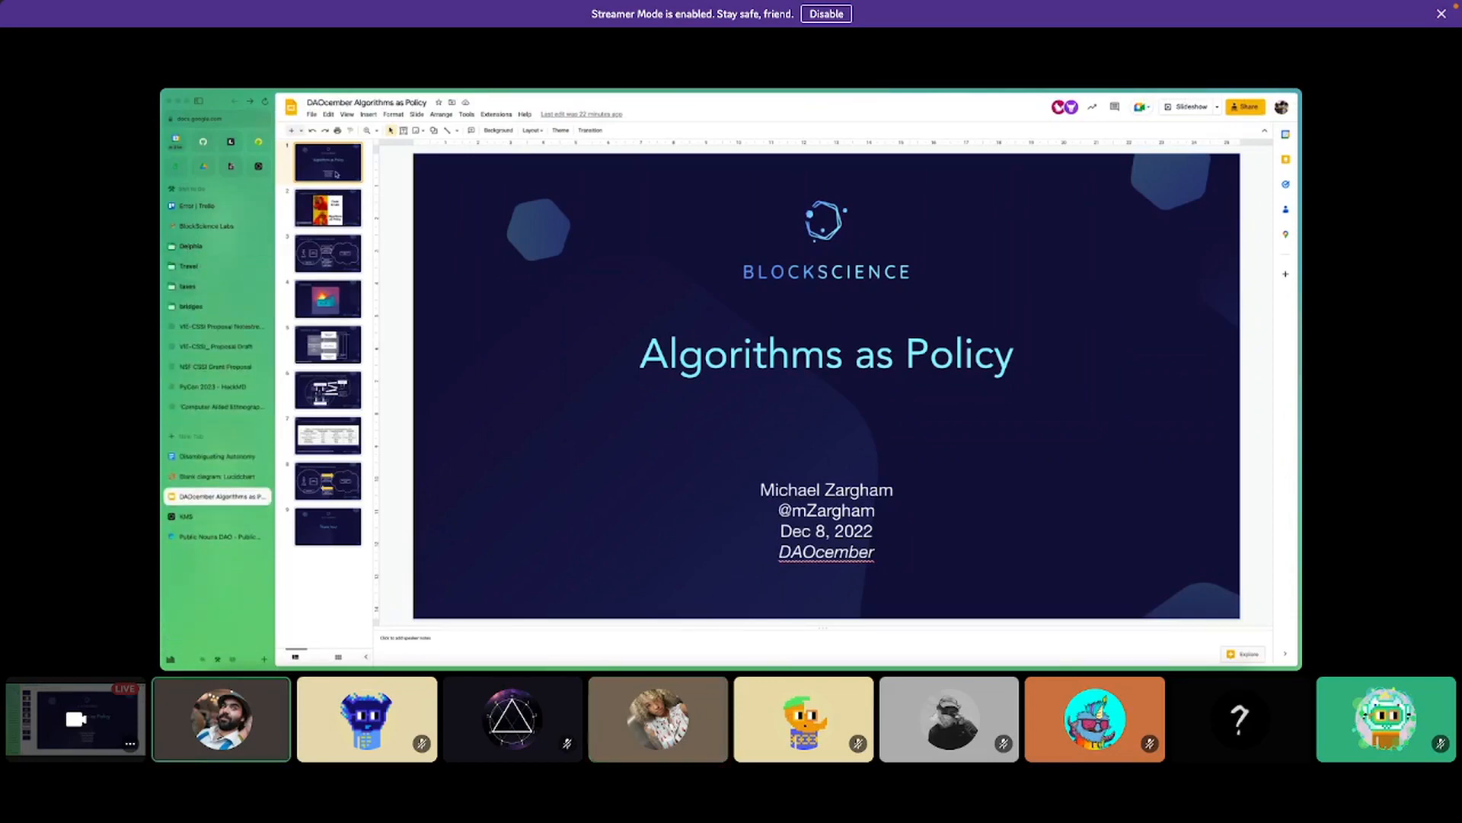
# Show slide two, the 'Code is Law' versus 'Algorithms as Policy' meme
pyautogui.click(328, 207)
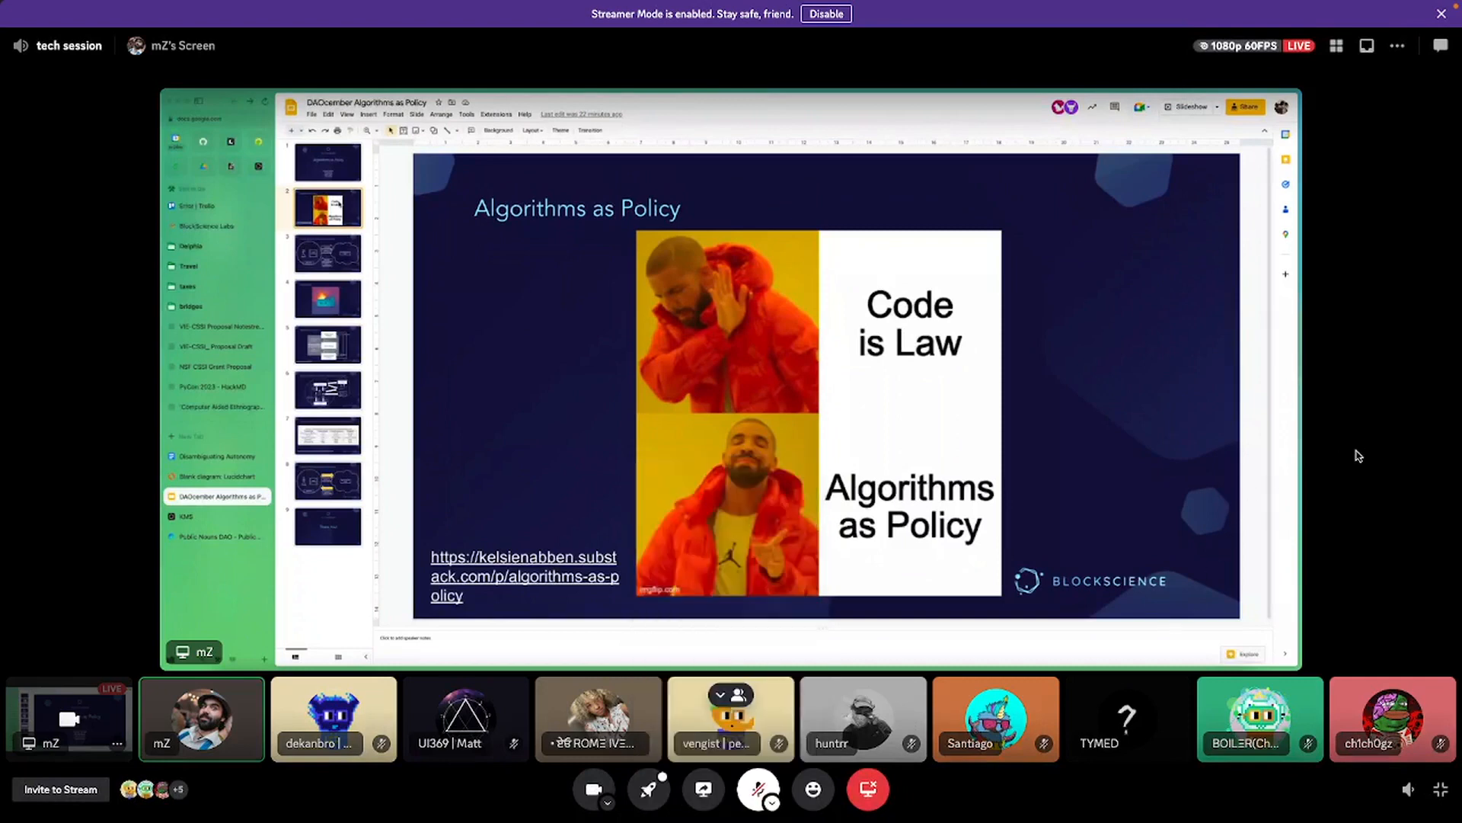
pyautogui.moveTo(1336, 449)
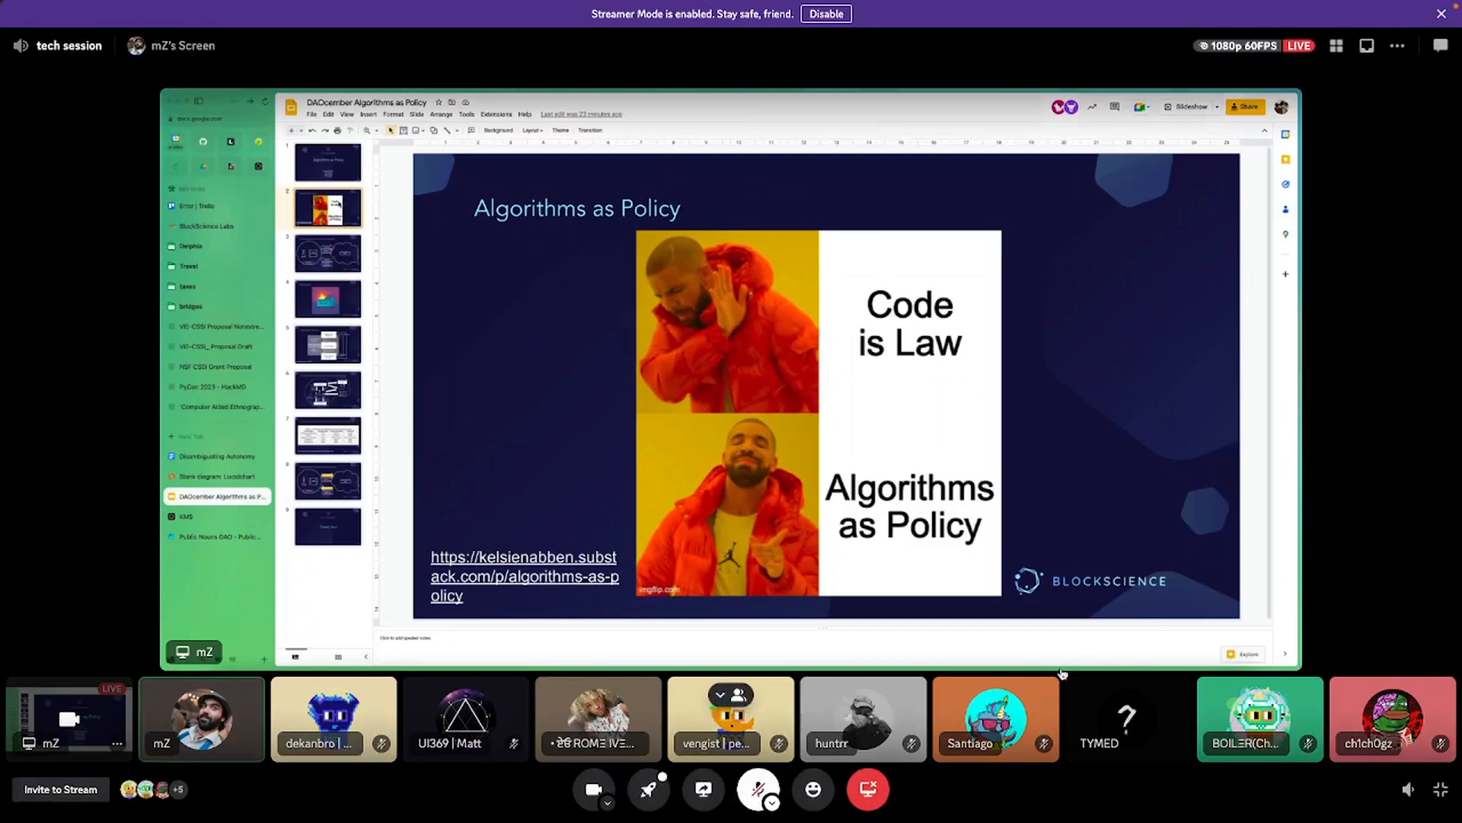
pyautogui.rightClick(730, 718)
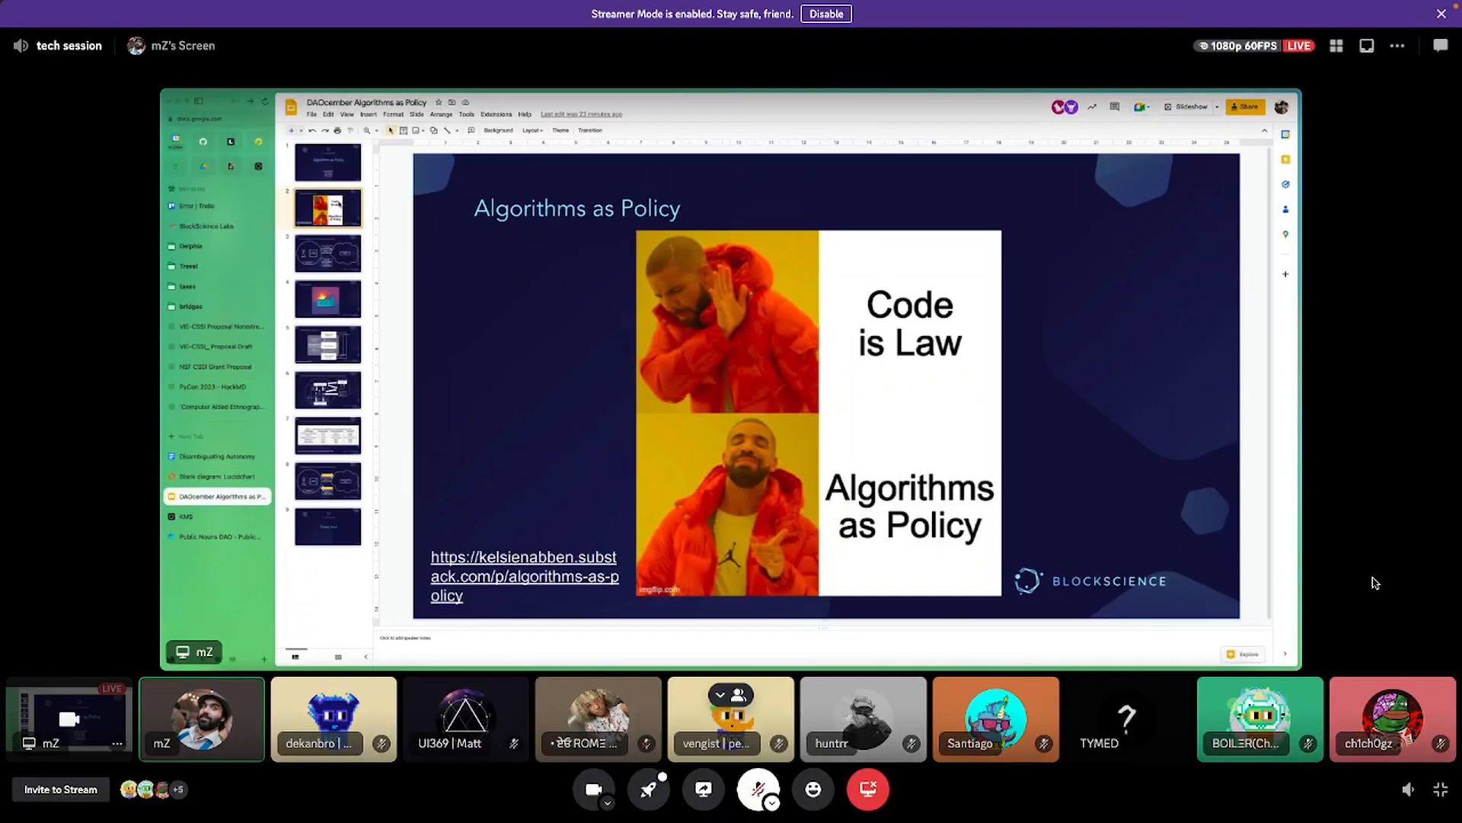
pyautogui.moveTo(1119, 728)
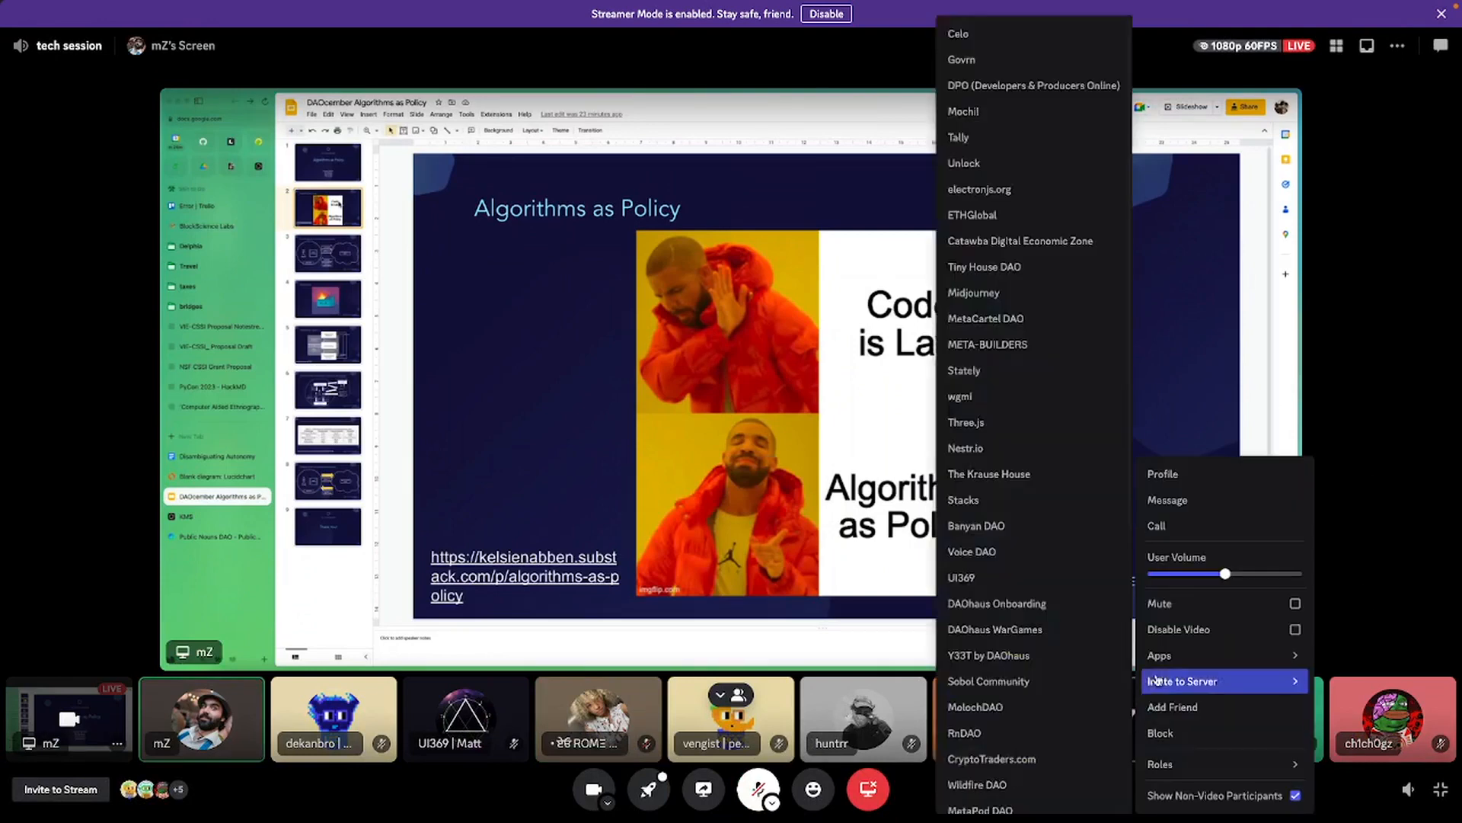
pyautogui.click(1399, 630)
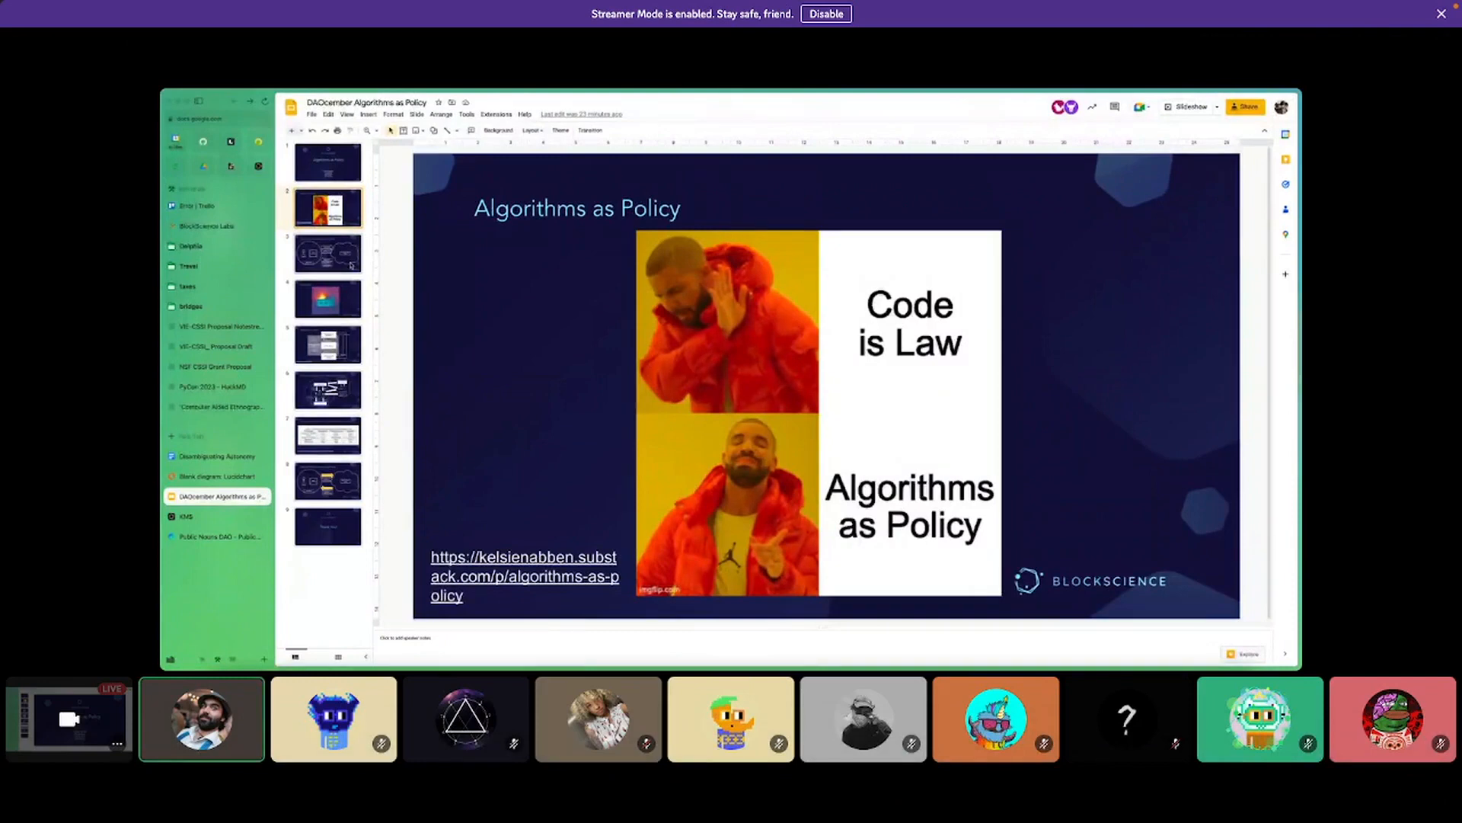
# Show slide three, the simplified VSM diagram titled Generic Model of a DAO
pyautogui.click(326, 253)
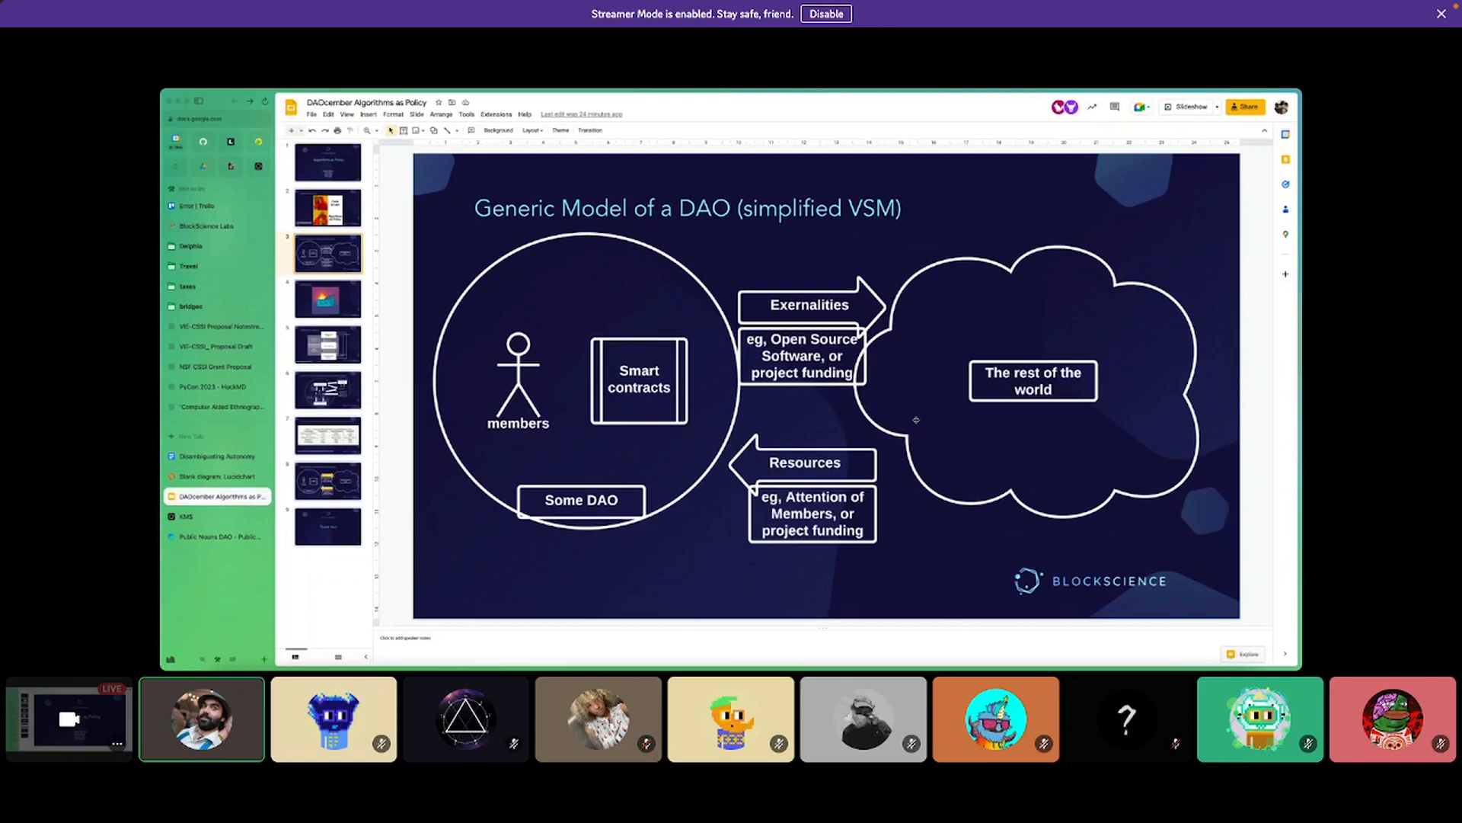
pyautogui.moveTo(583, 303)
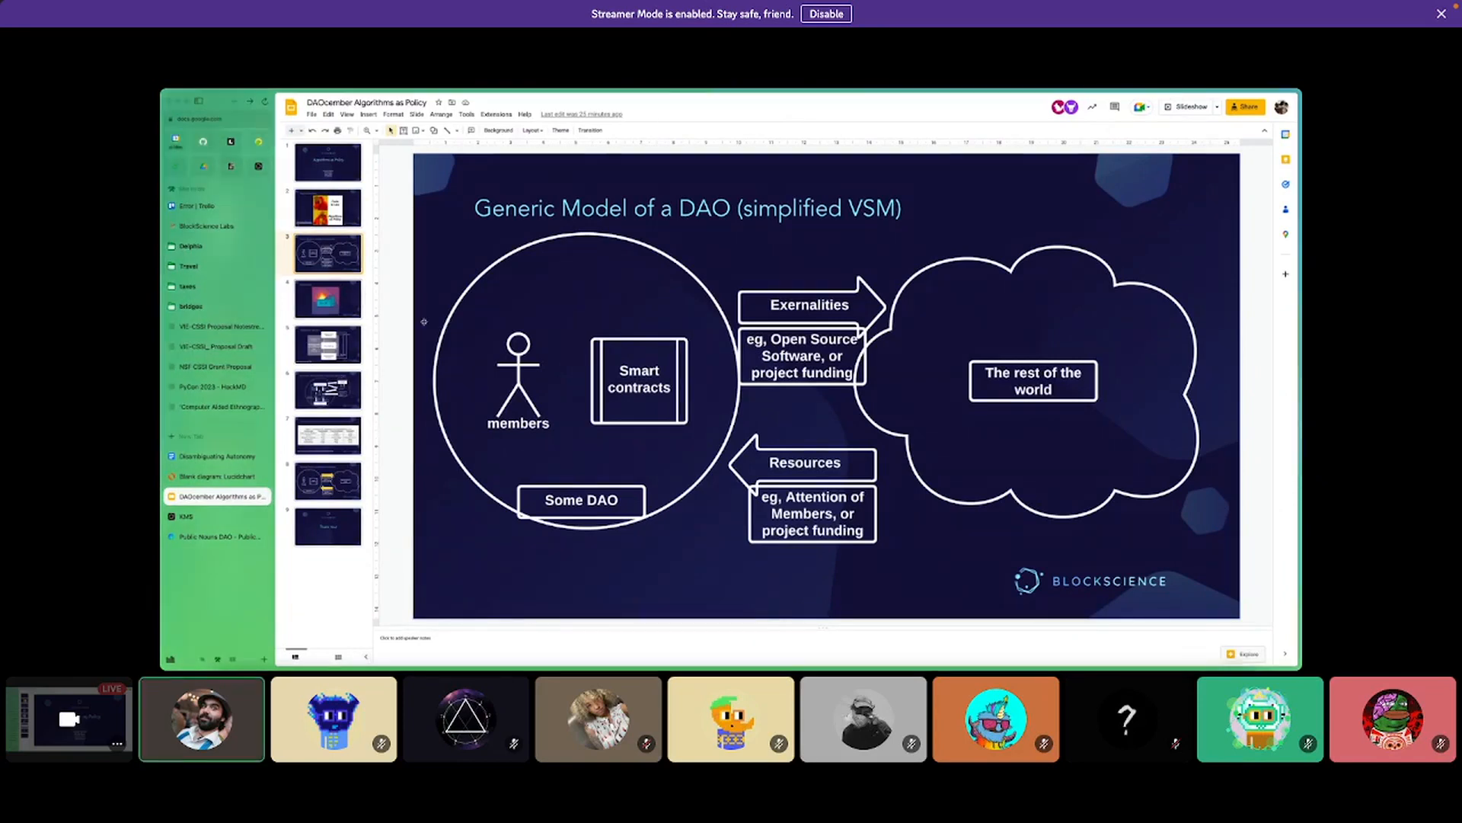
# Show the Reality Check slide, then advance to slide five, the 'Middle Out' Systems diagram
pyautogui.click(328, 299)
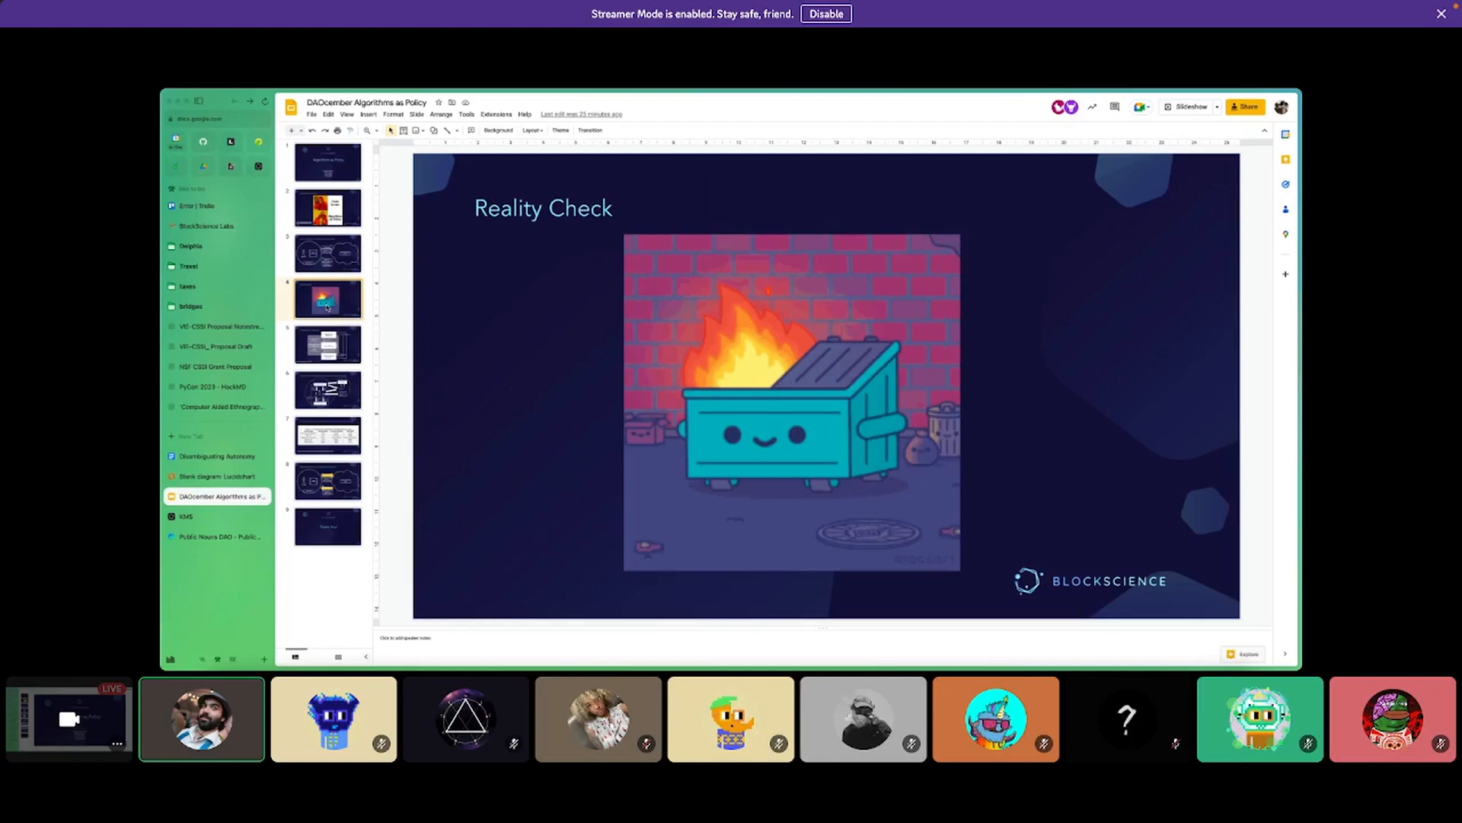
pyautogui.click(328, 344)
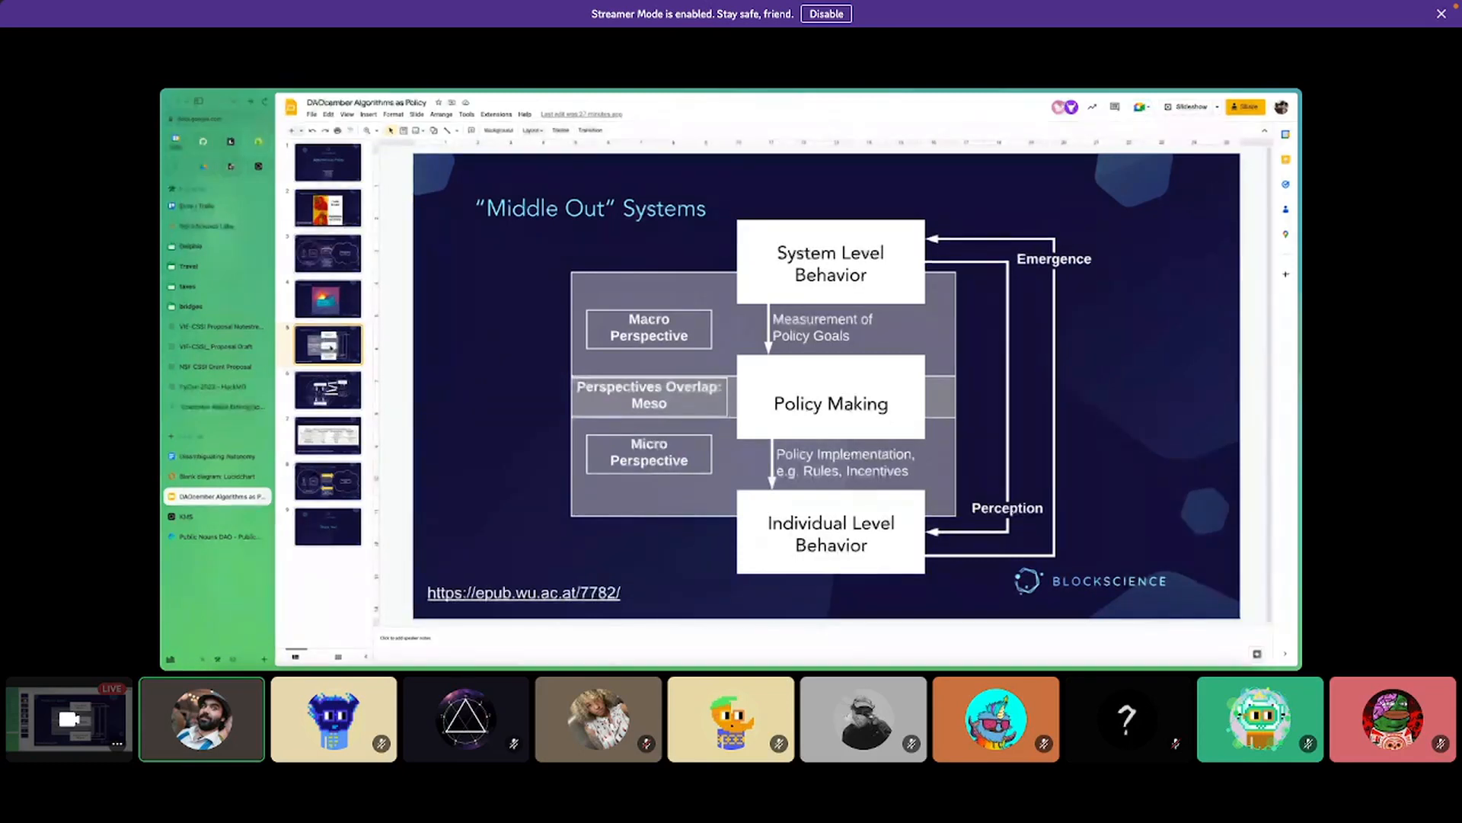
# Show slide six, linking members, smart contracts and other people
pyautogui.click(328, 390)
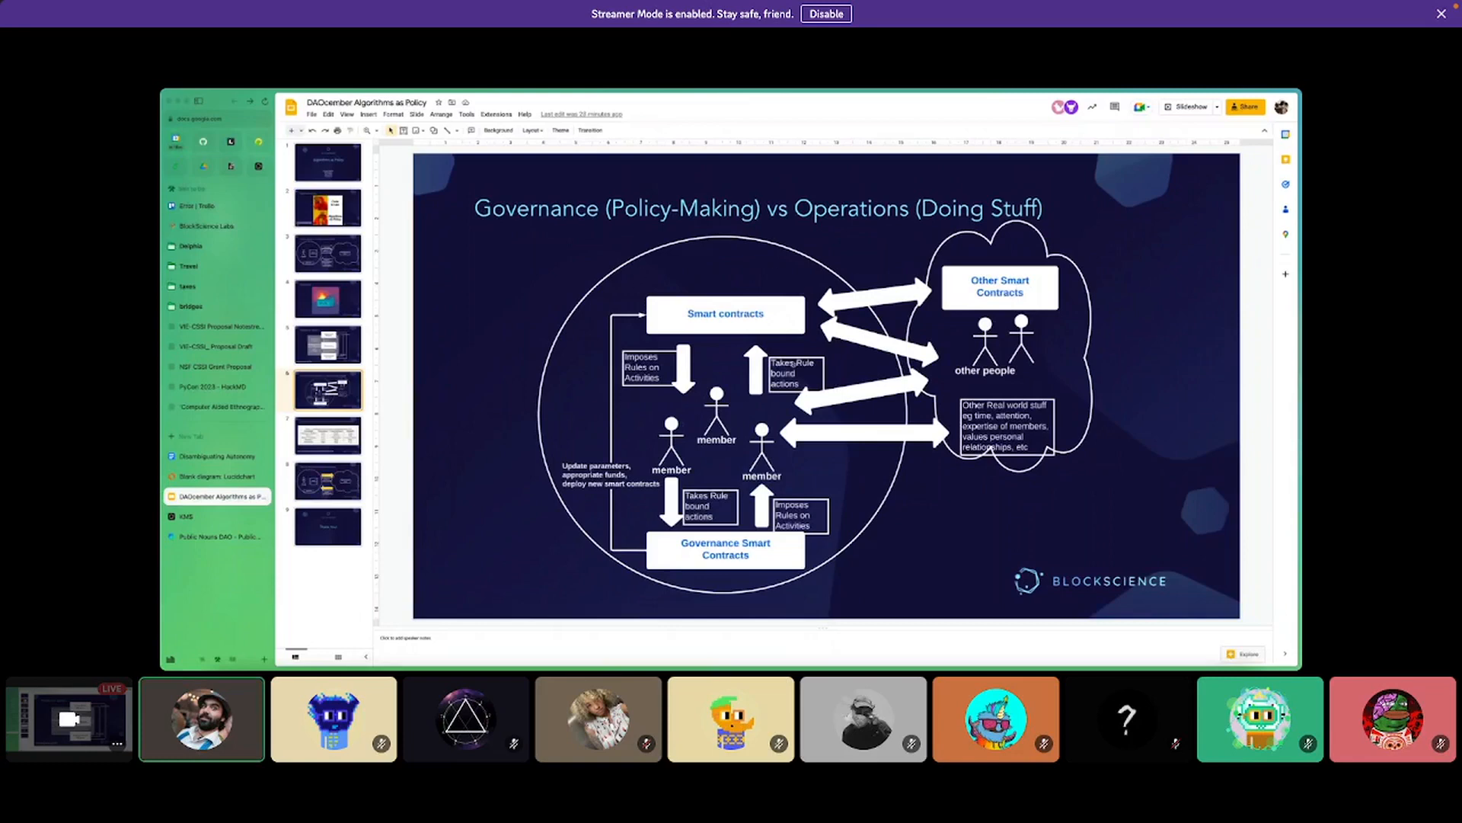
pyautogui.moveTo(709, 456)
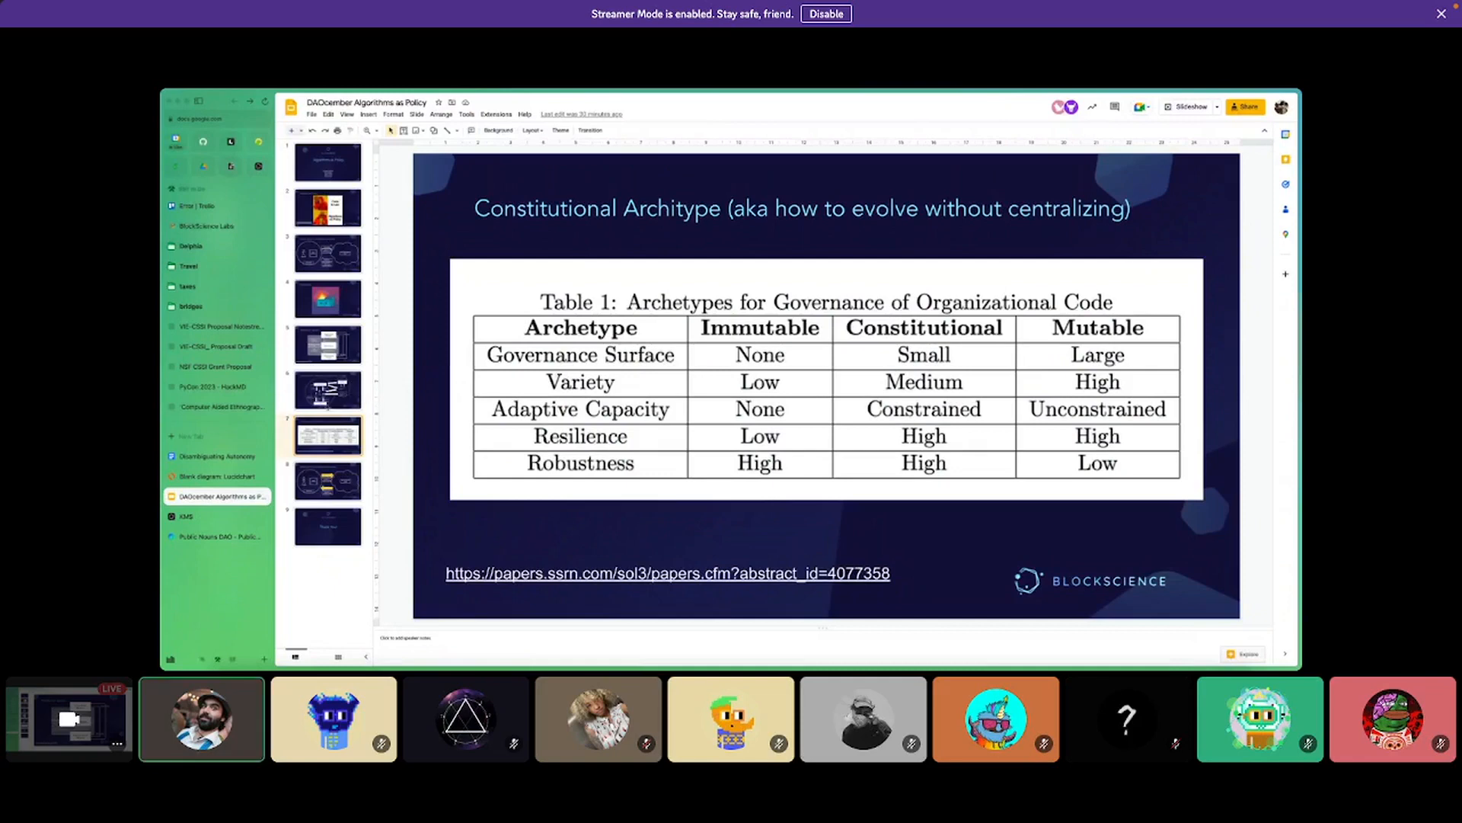
# Advance through the remaining slides to the Constitutional Archetype table slide
pyautogui.click(328, 481)
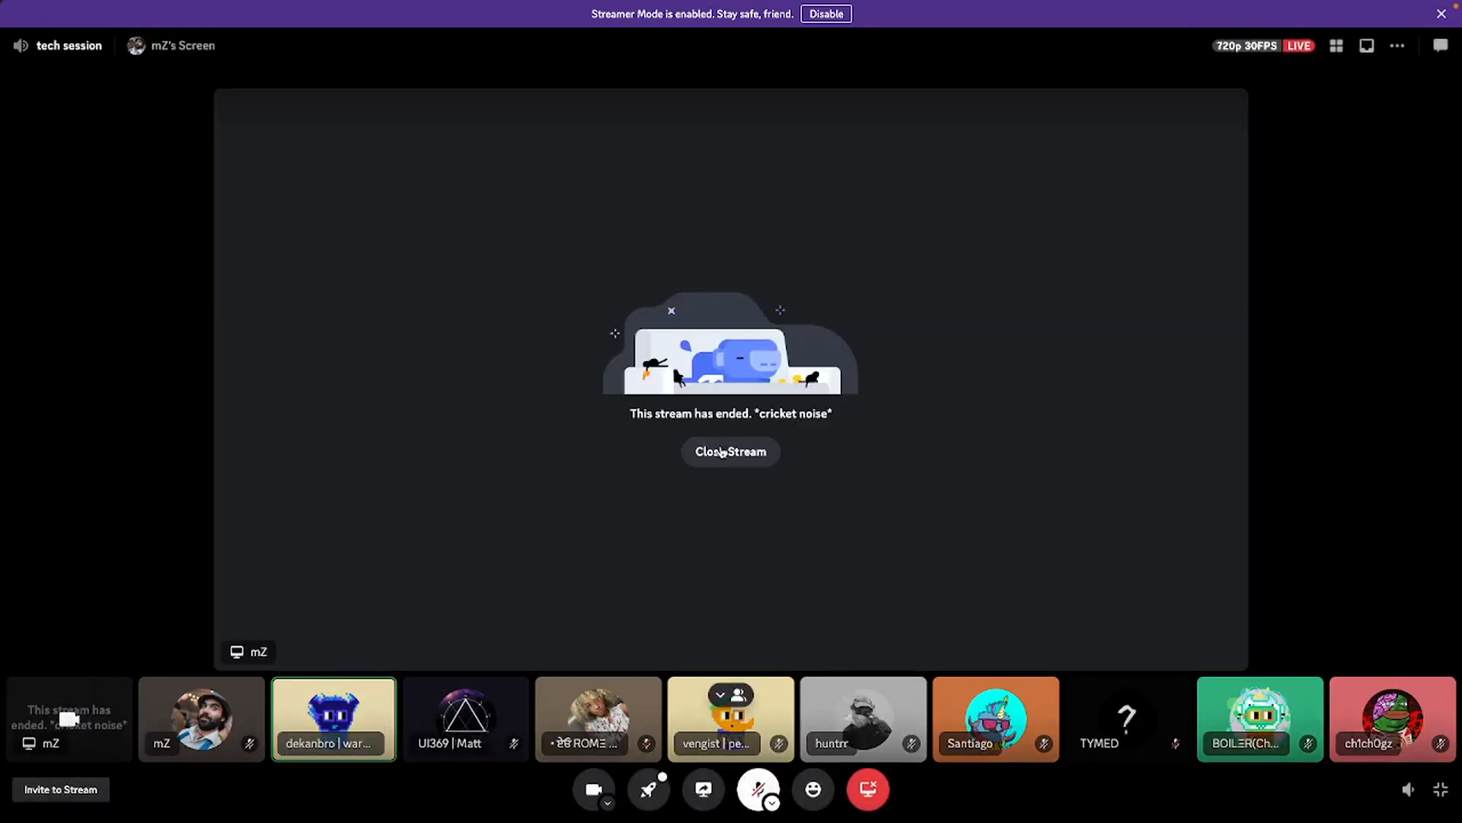
pyautogui.click(731, 452)
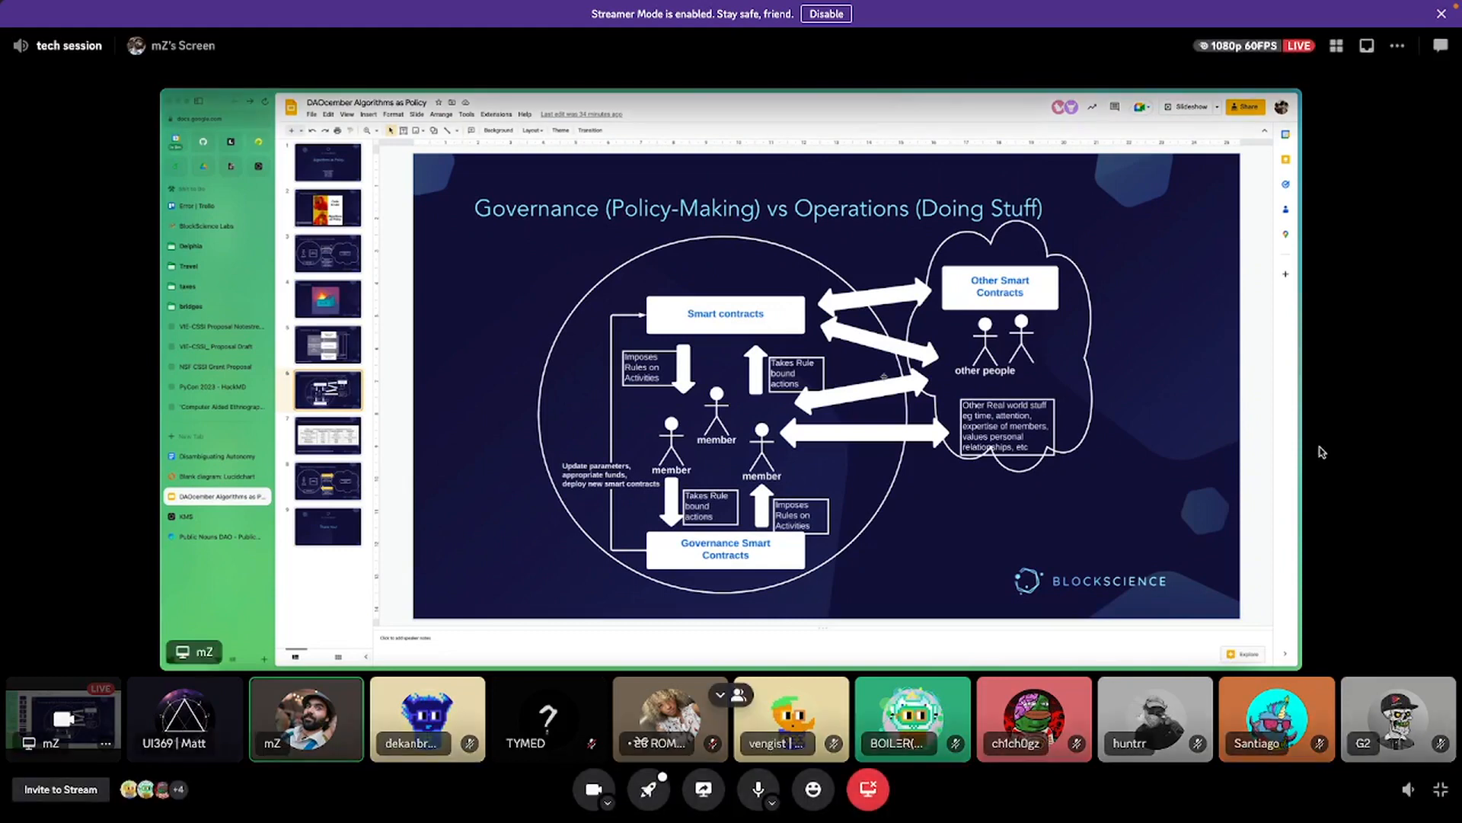
pyautogui.moveTo(1321, 489)
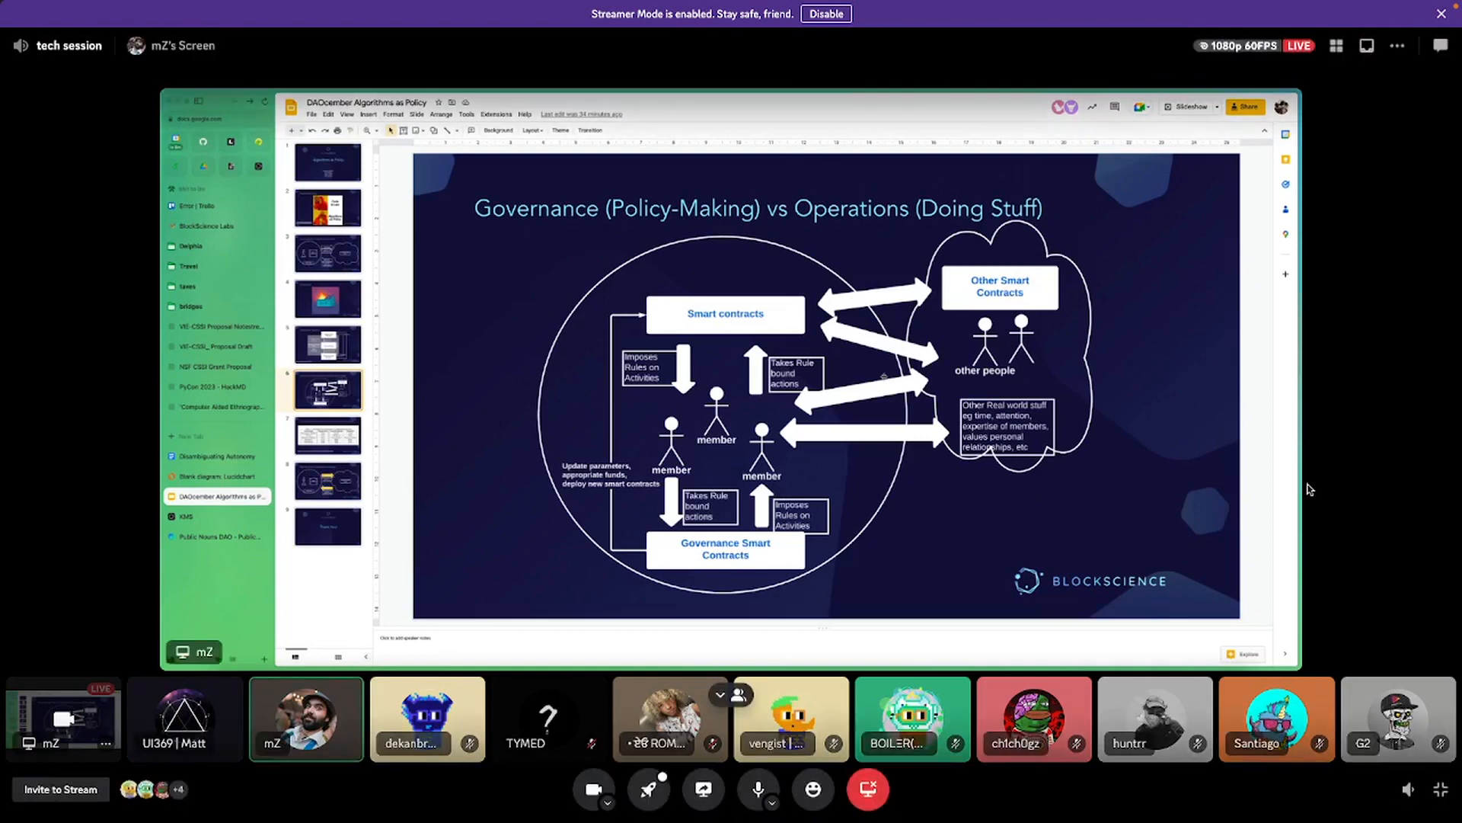
pyautogui.moveTo(1392, 511)
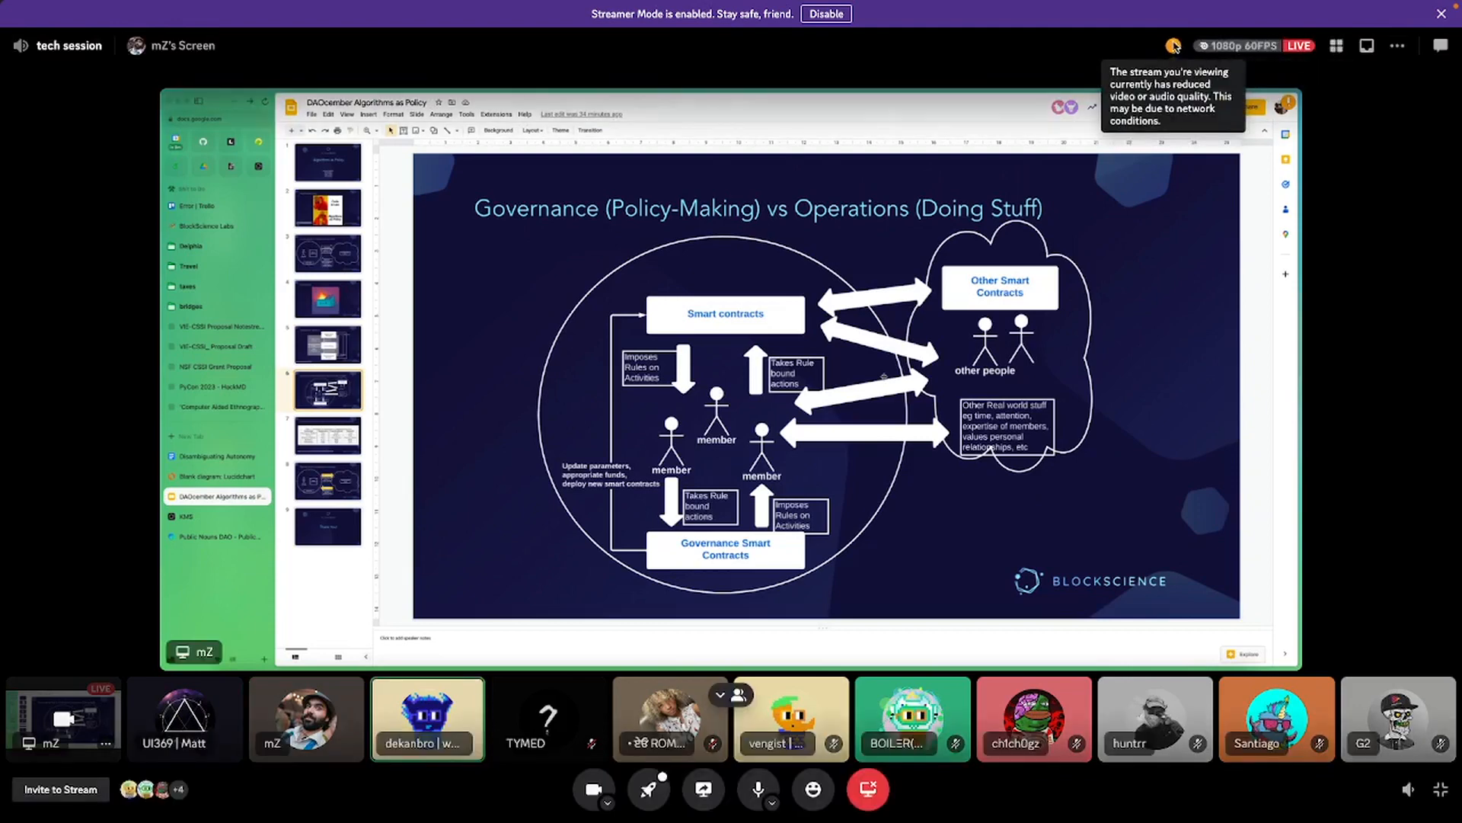
pyautogui.moveTo(1364, 73)
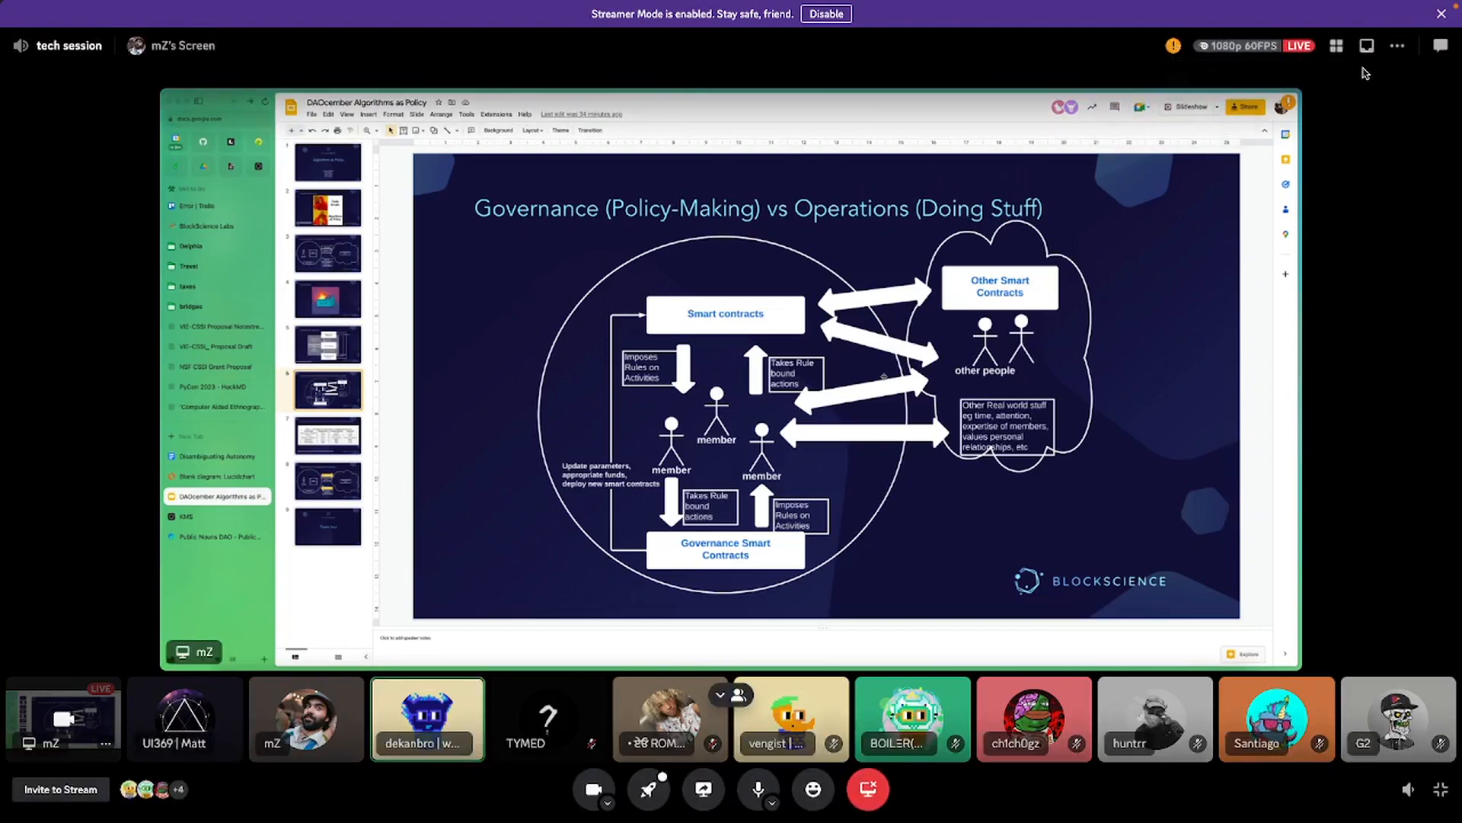
pyautogui.click(1335, 45)
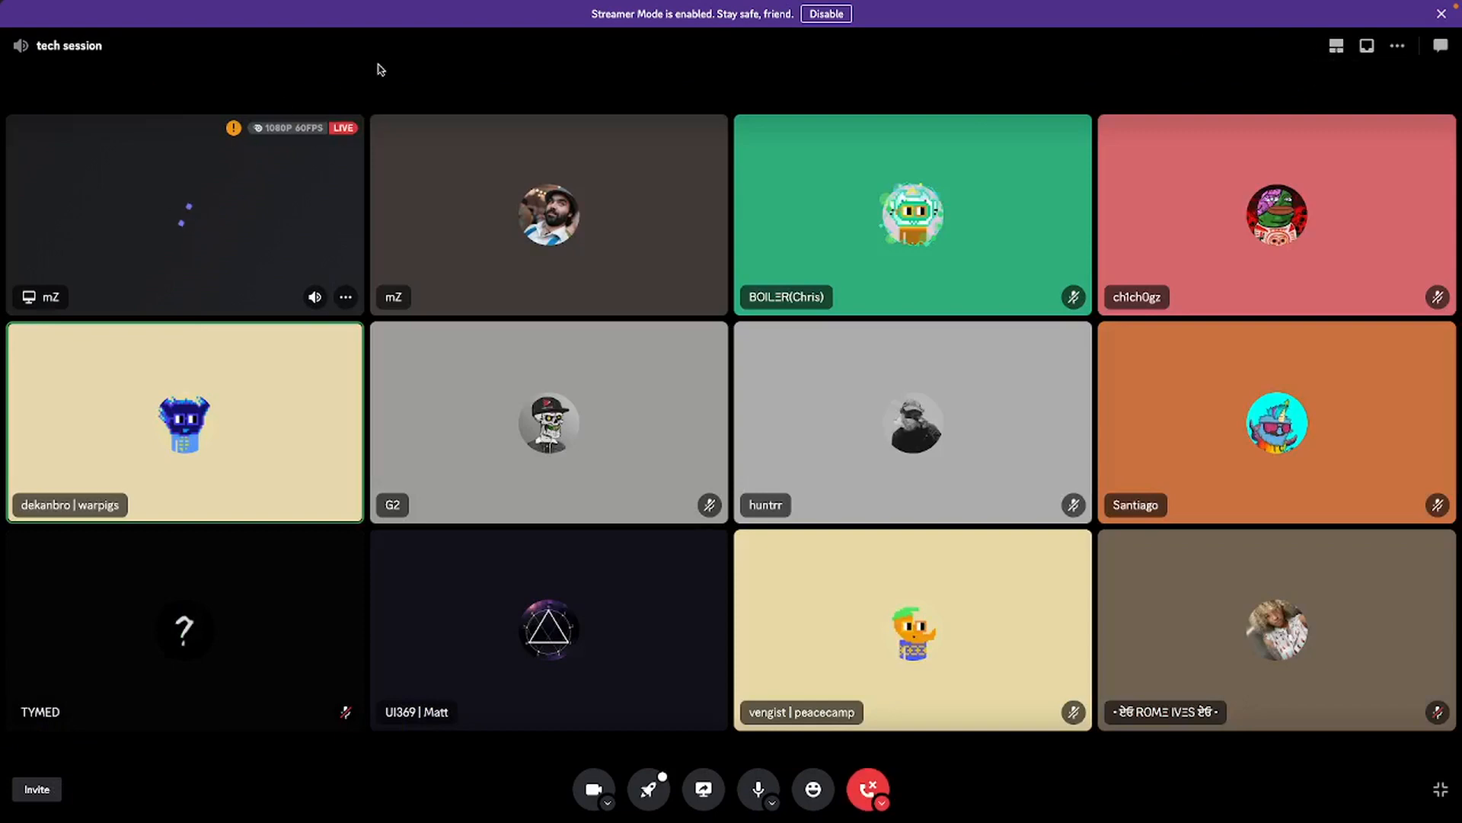
pyautogui.moveTo(759, 788)
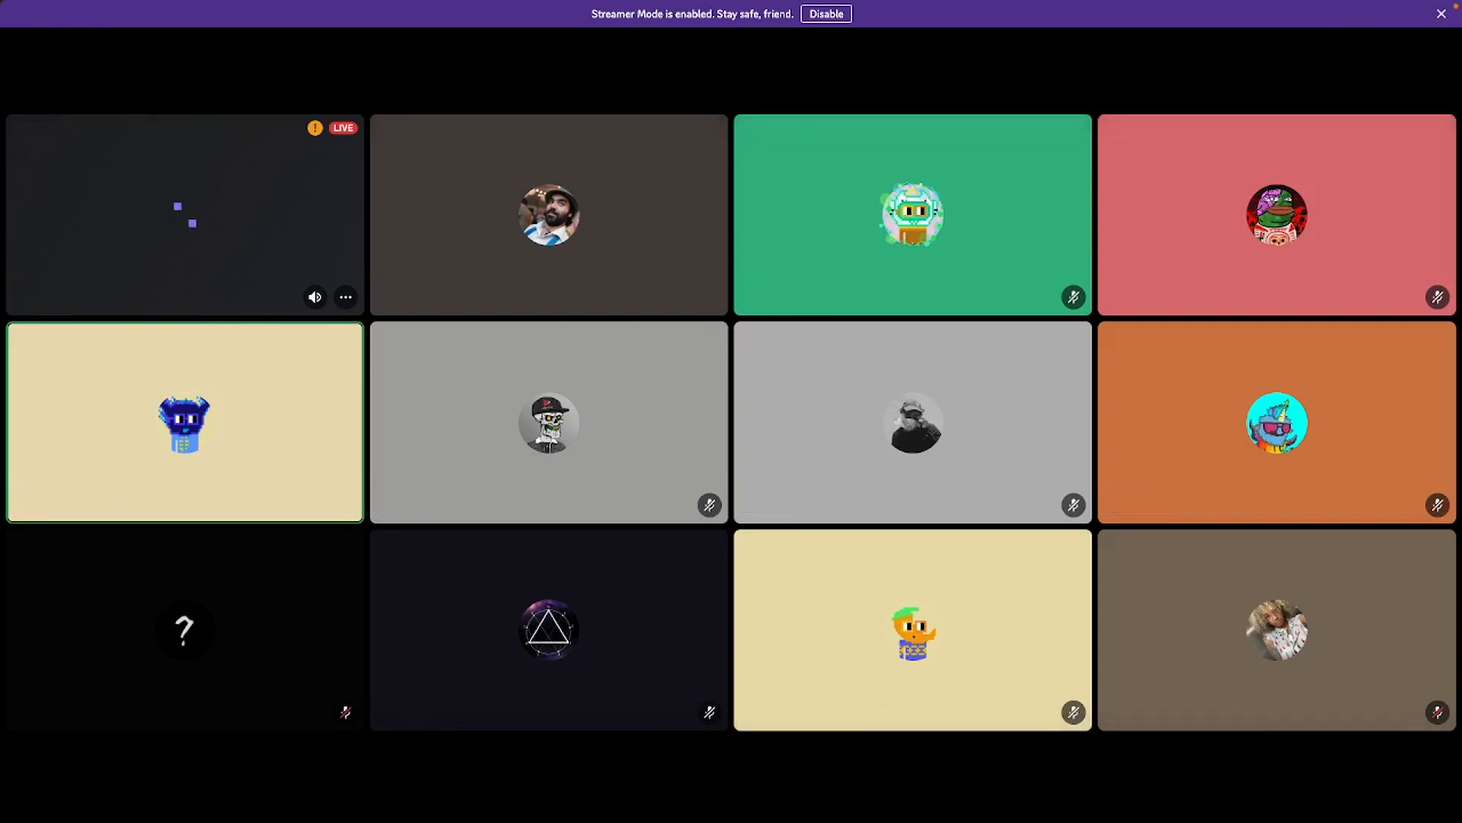
pyautogui.moveTo(1097, 744)
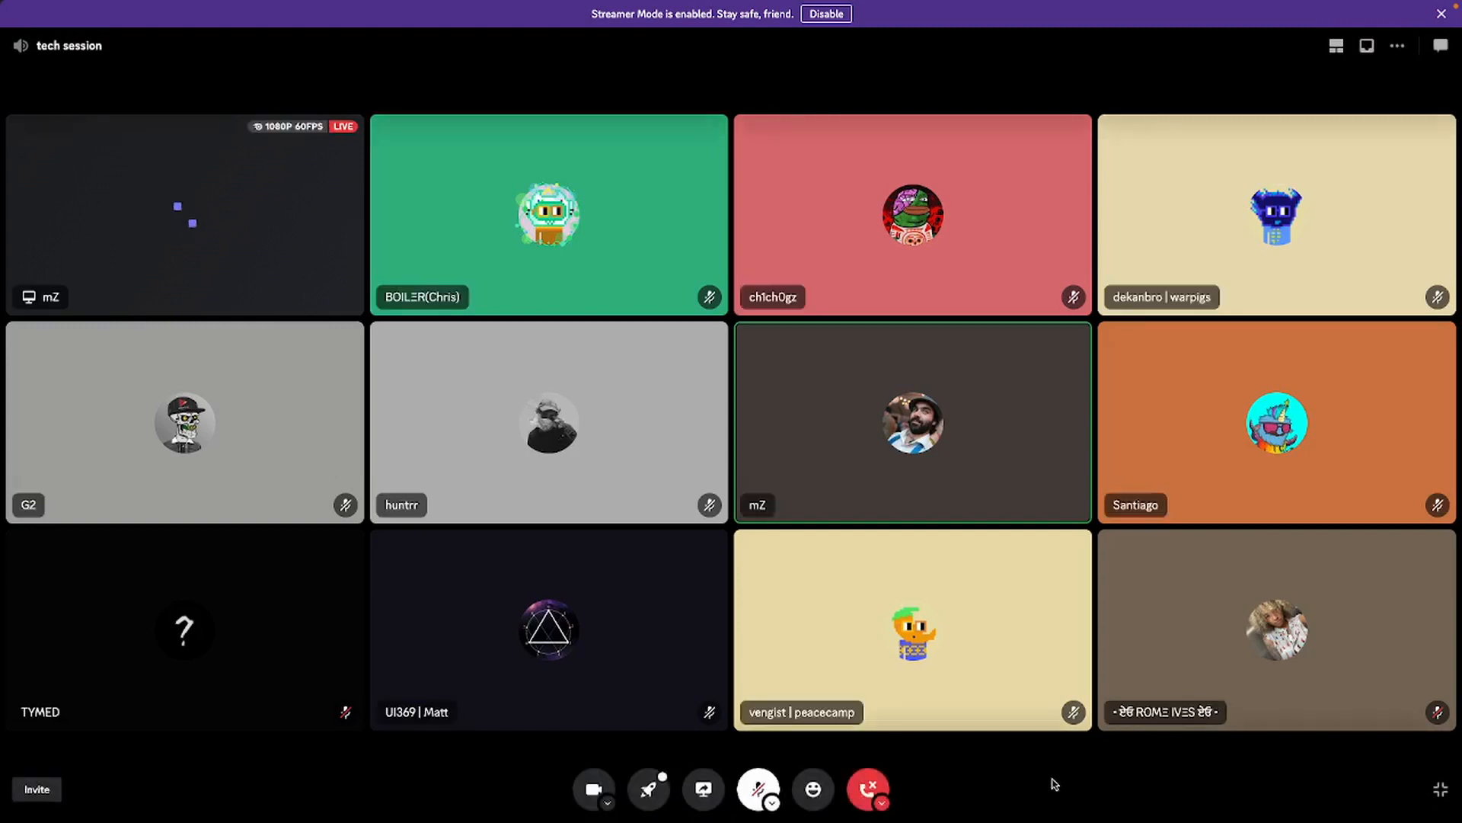
pyautogui.moveTo(1015, 787)
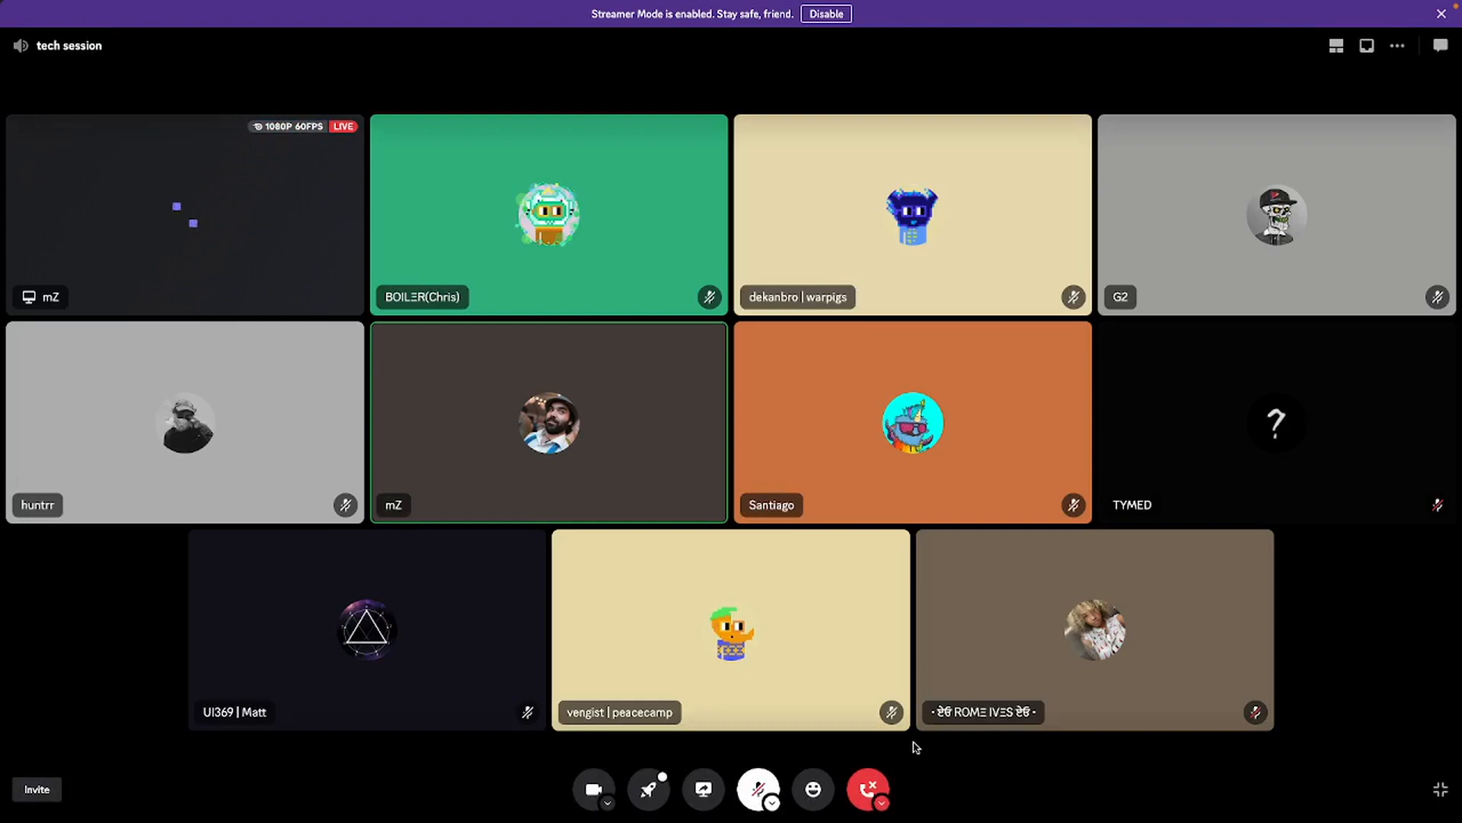
# Stop the Discord screen share stream and mute your own microphone in the call controls
pyautogui.click(813, 788)
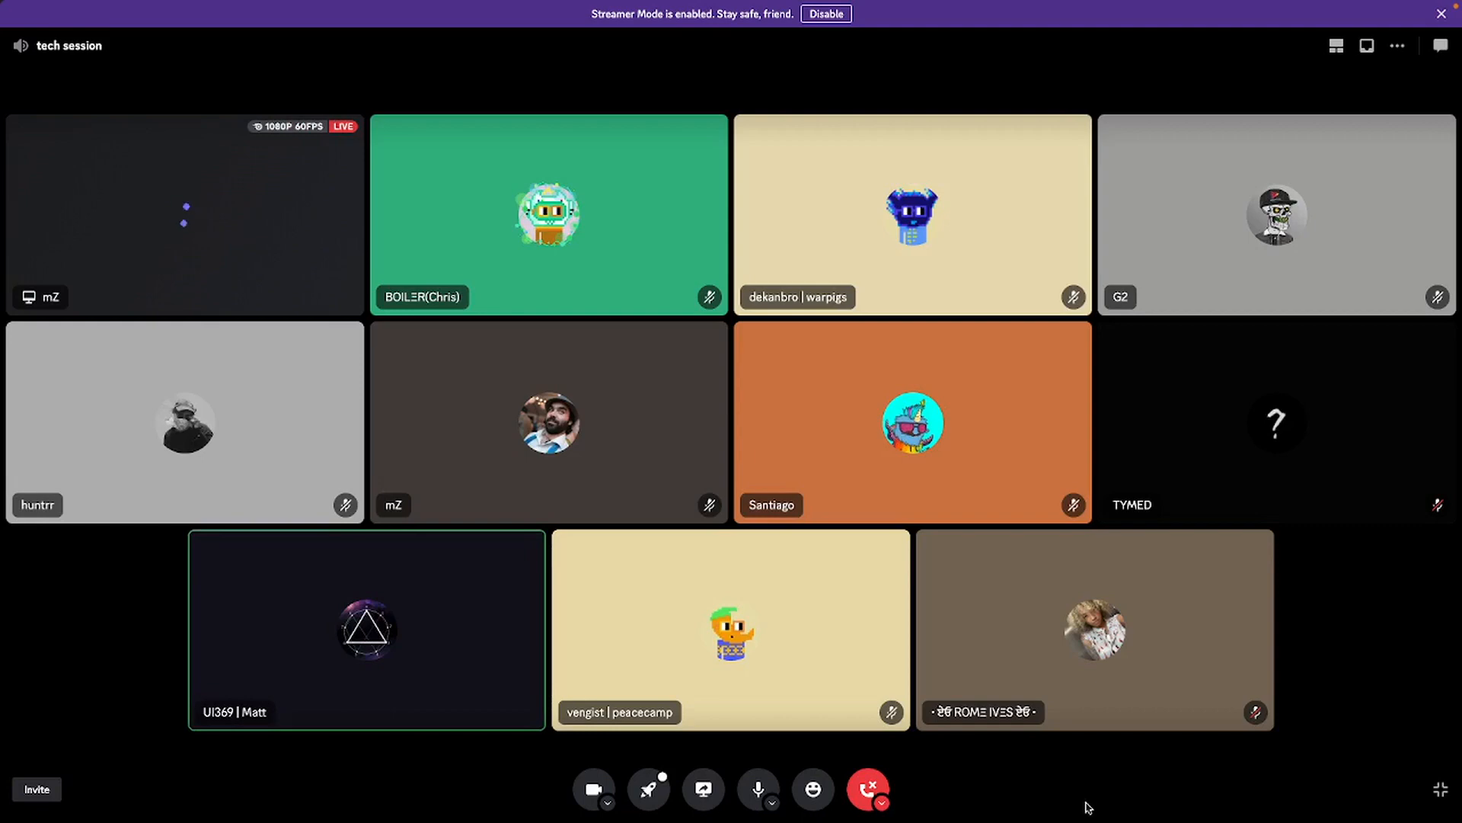
pyautogui.moveTo(1313, 669)
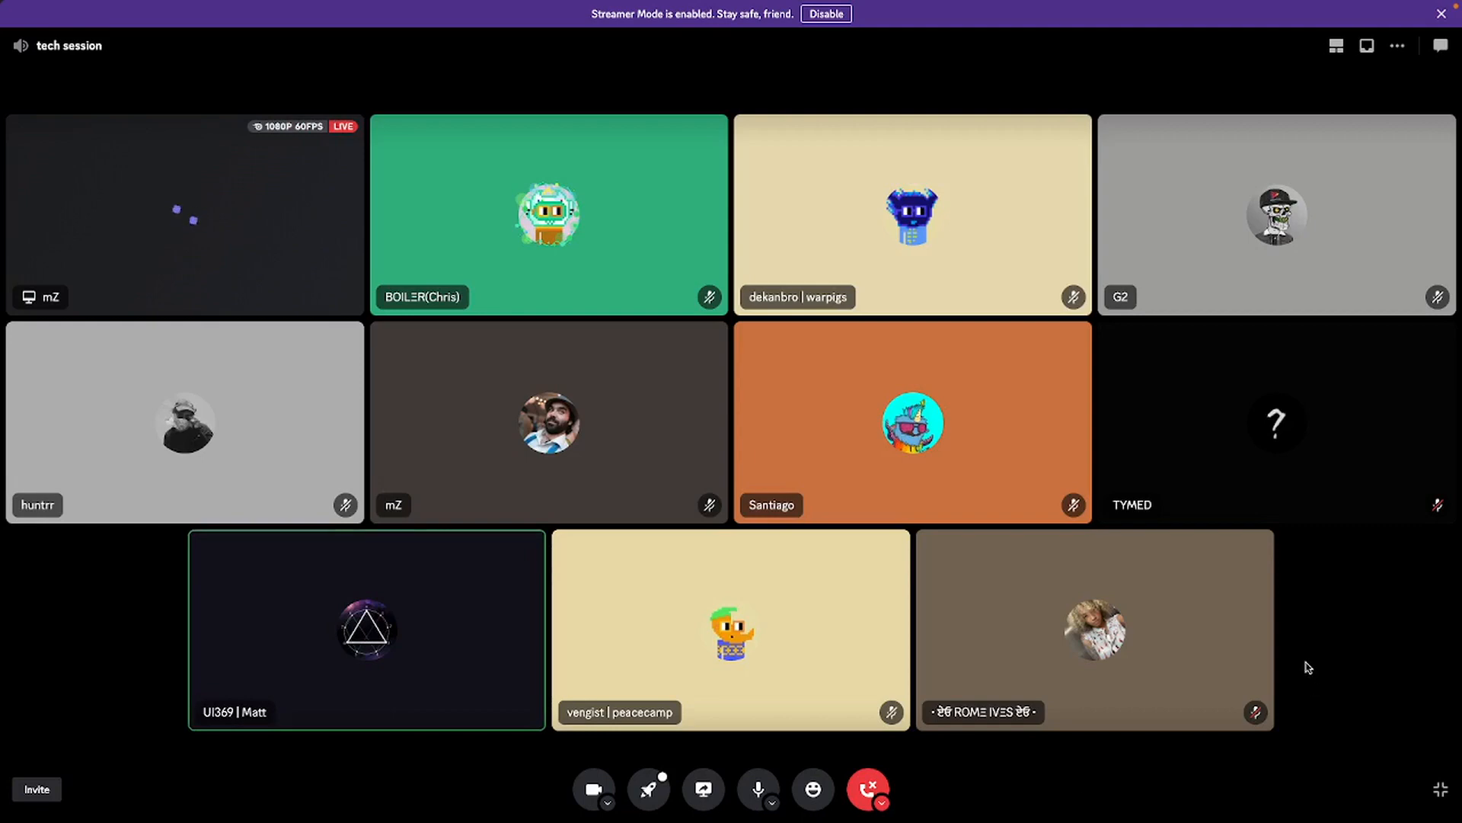
pyautogui.moveTo(1396, 668)
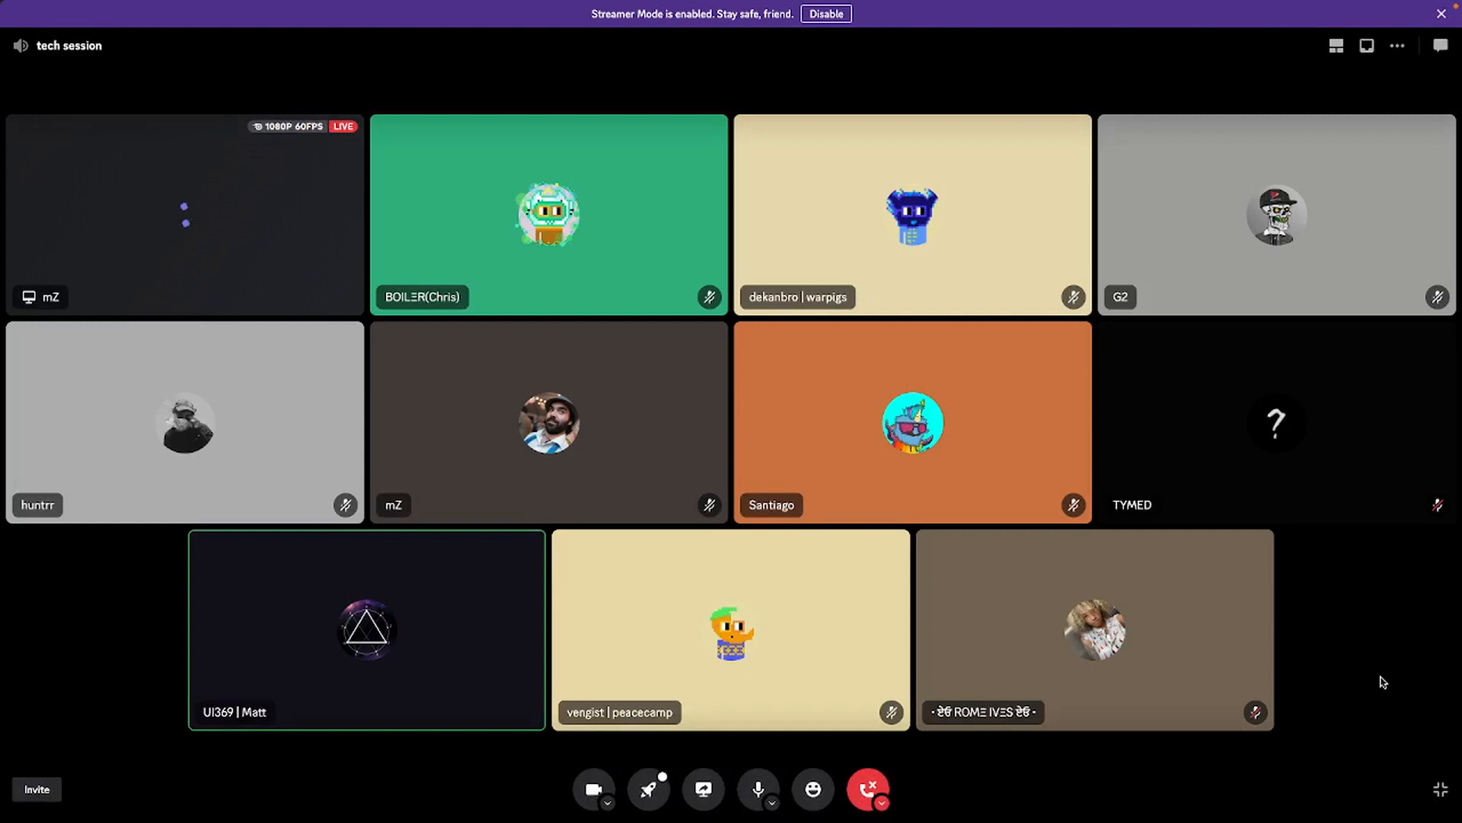
pyautogui.moveTo(1380, 674)
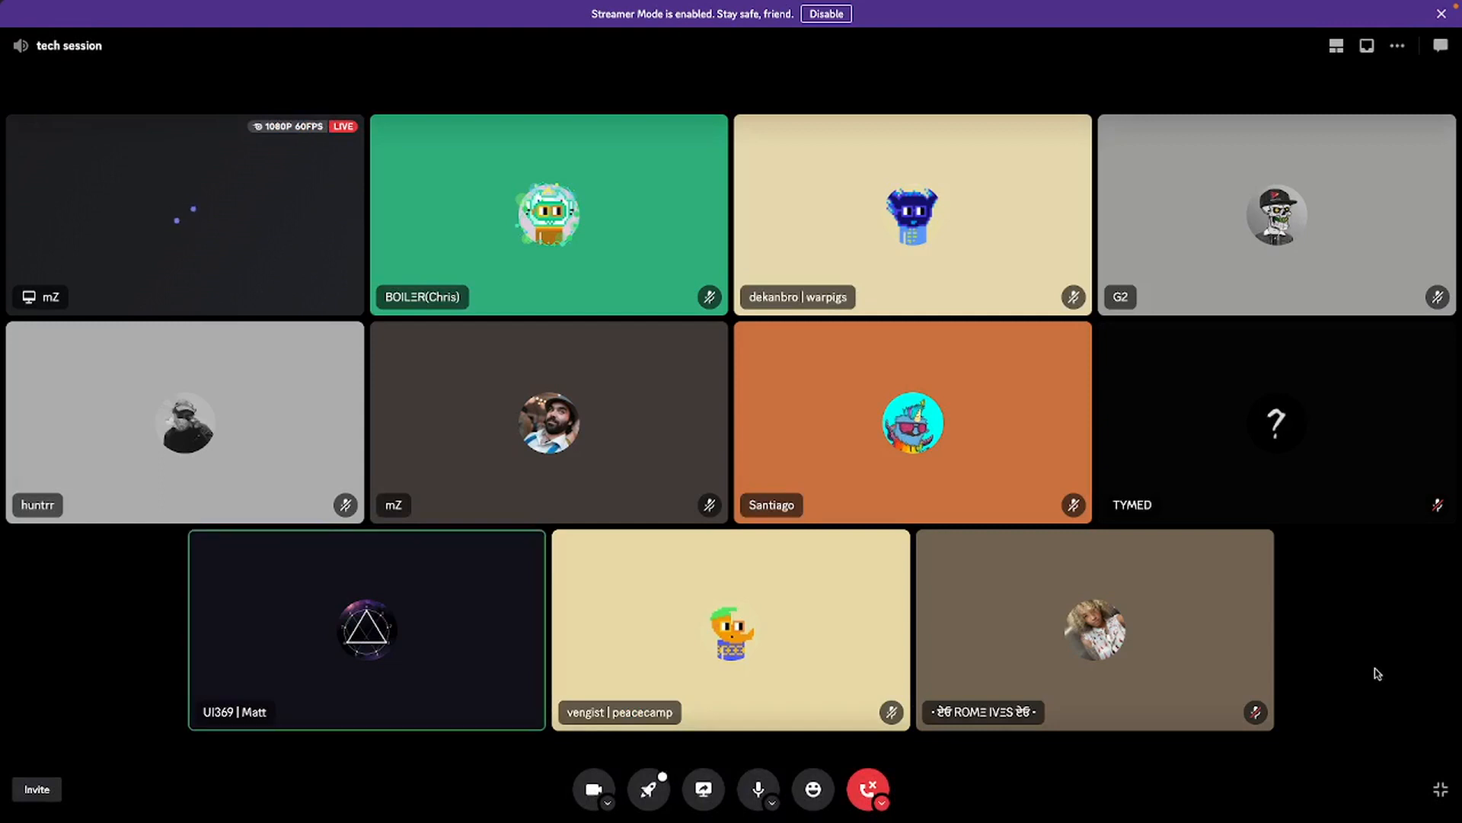
pyautogui.moveTo(1359, 652)
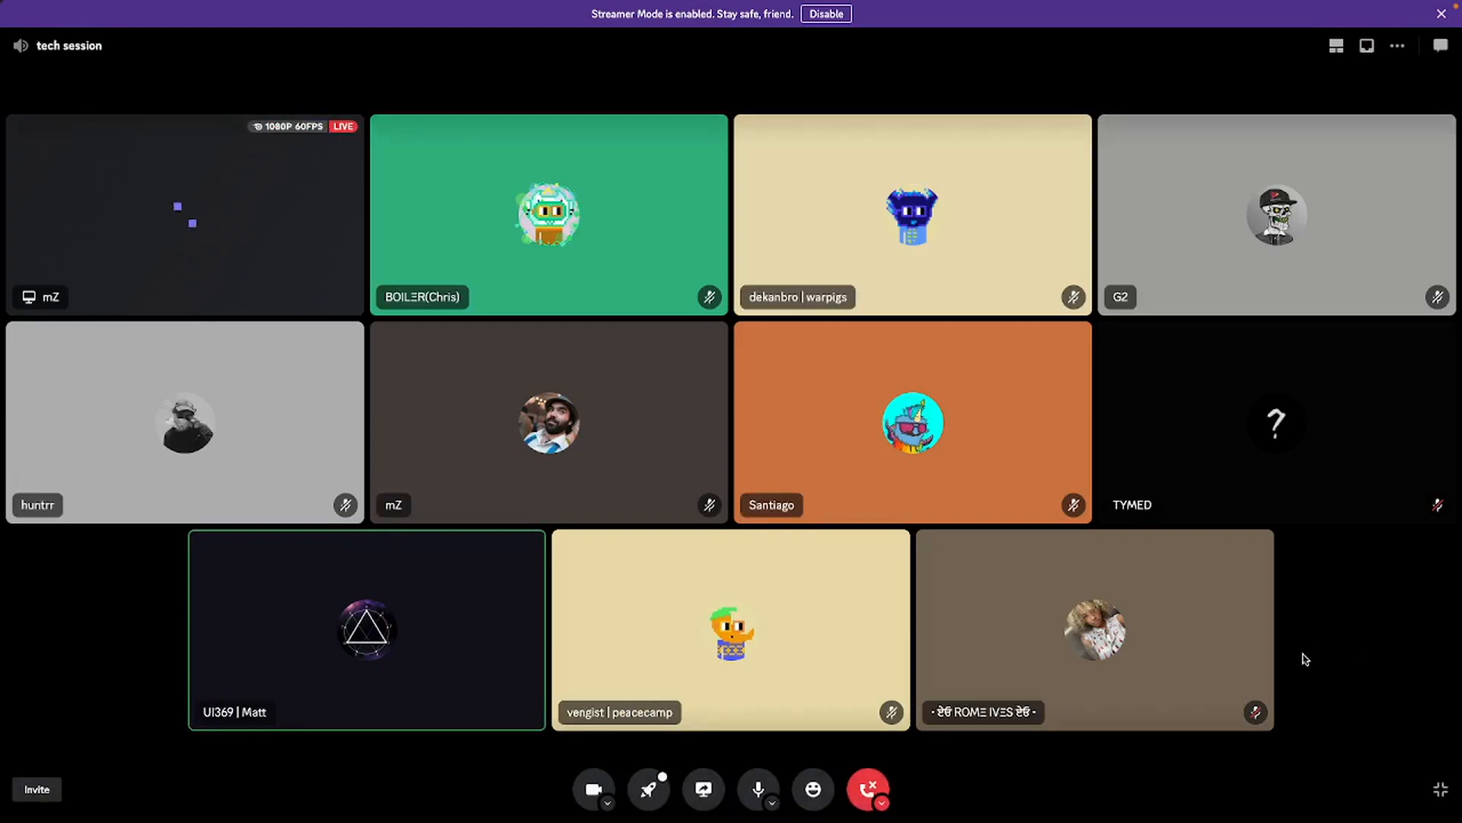
pyautogui.moveTo(1365, 624)
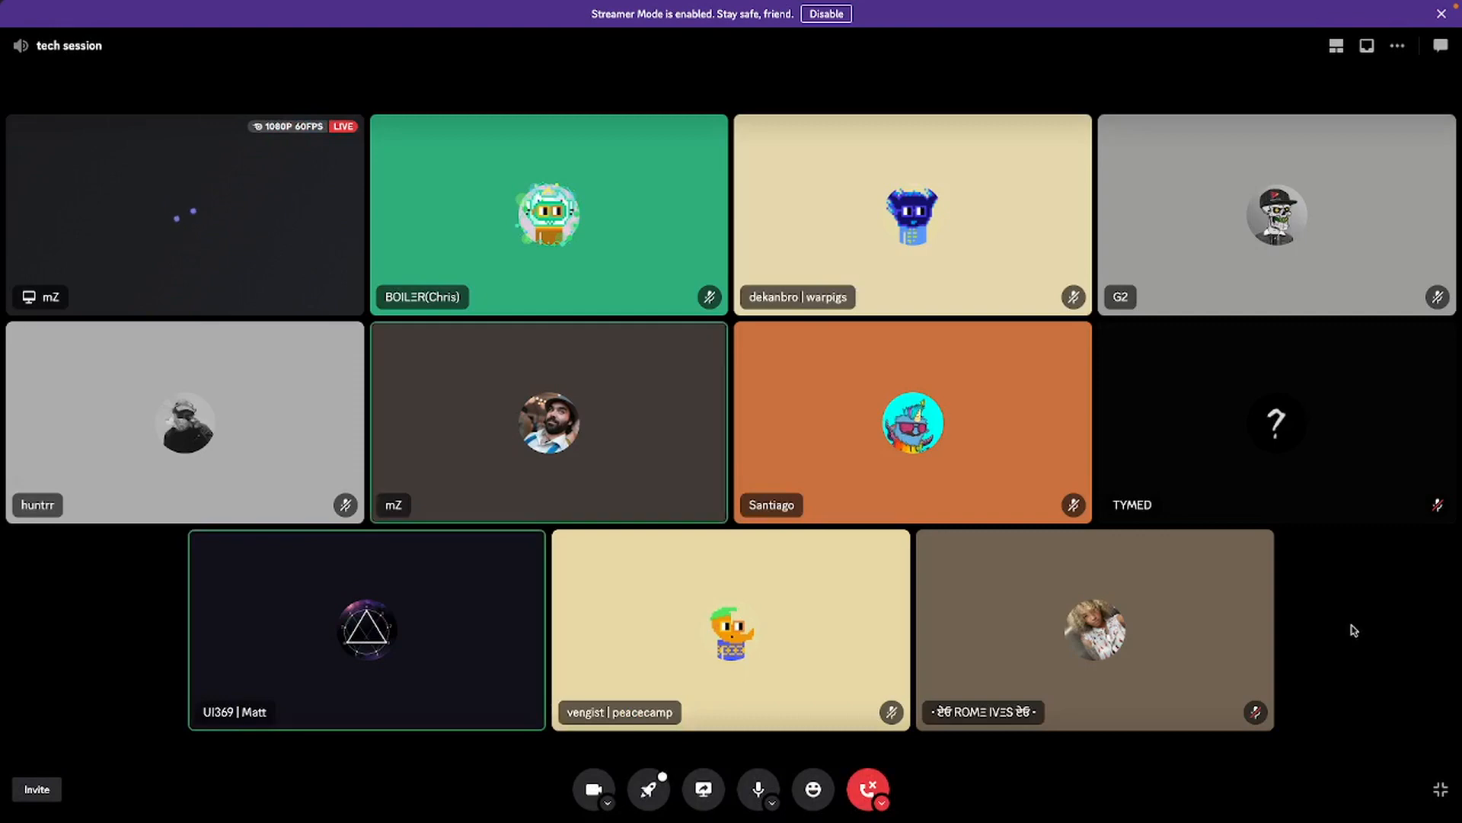
pyautogui.moveTo(1135, 783)
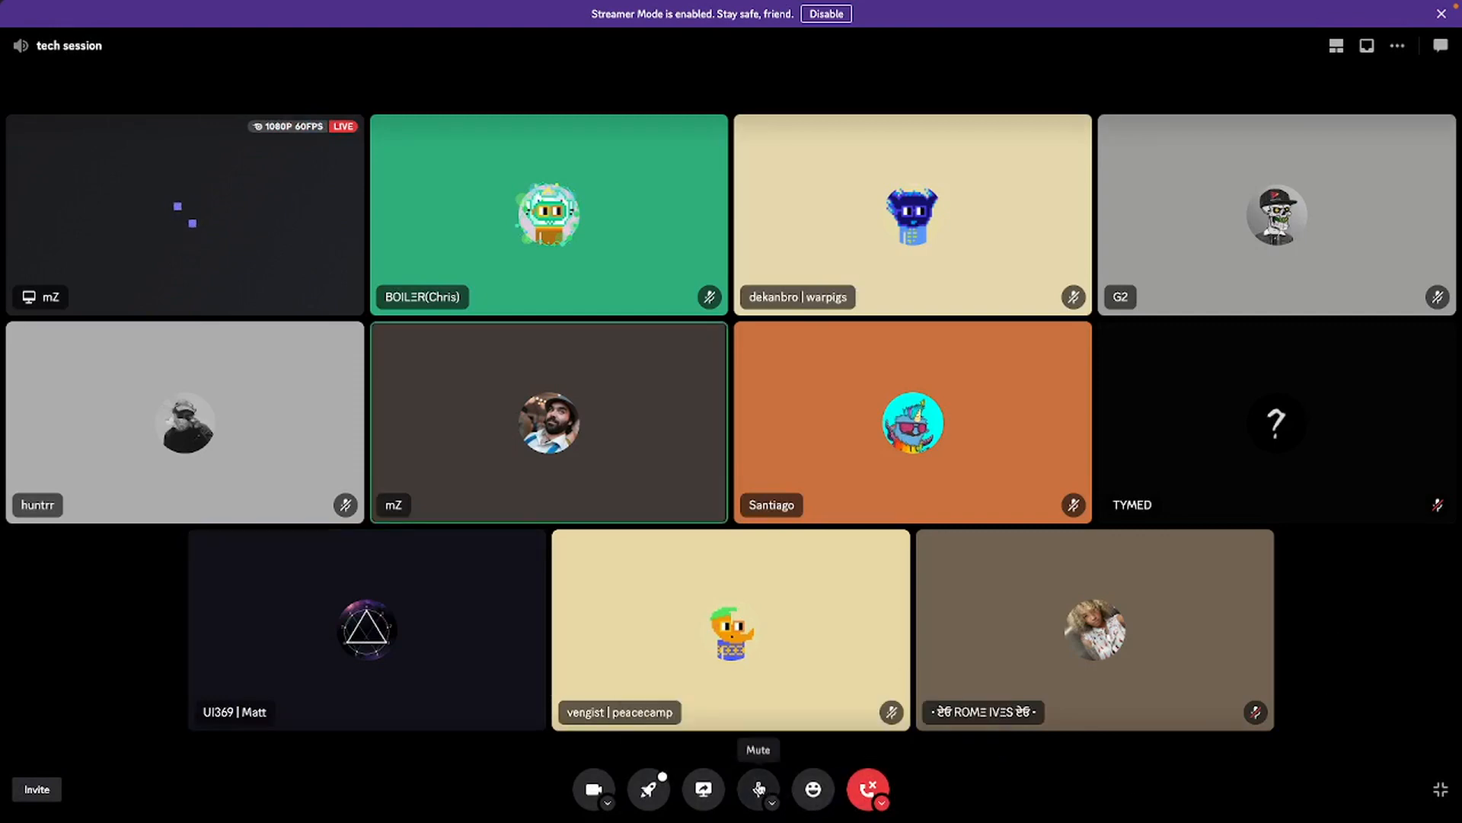
pyautogui.click(759, 789)
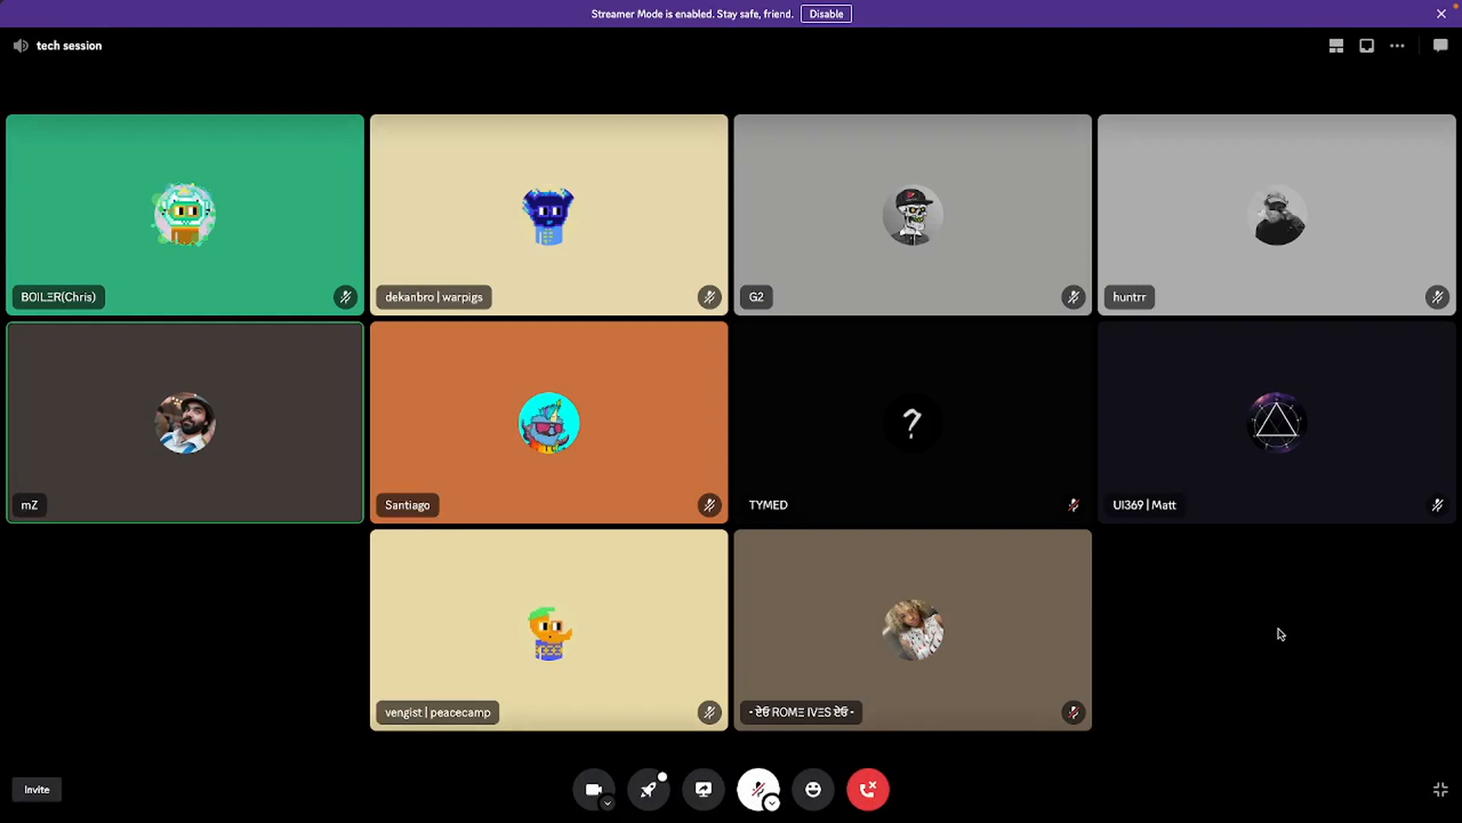
pyautogui.moveTo(1275, 631)
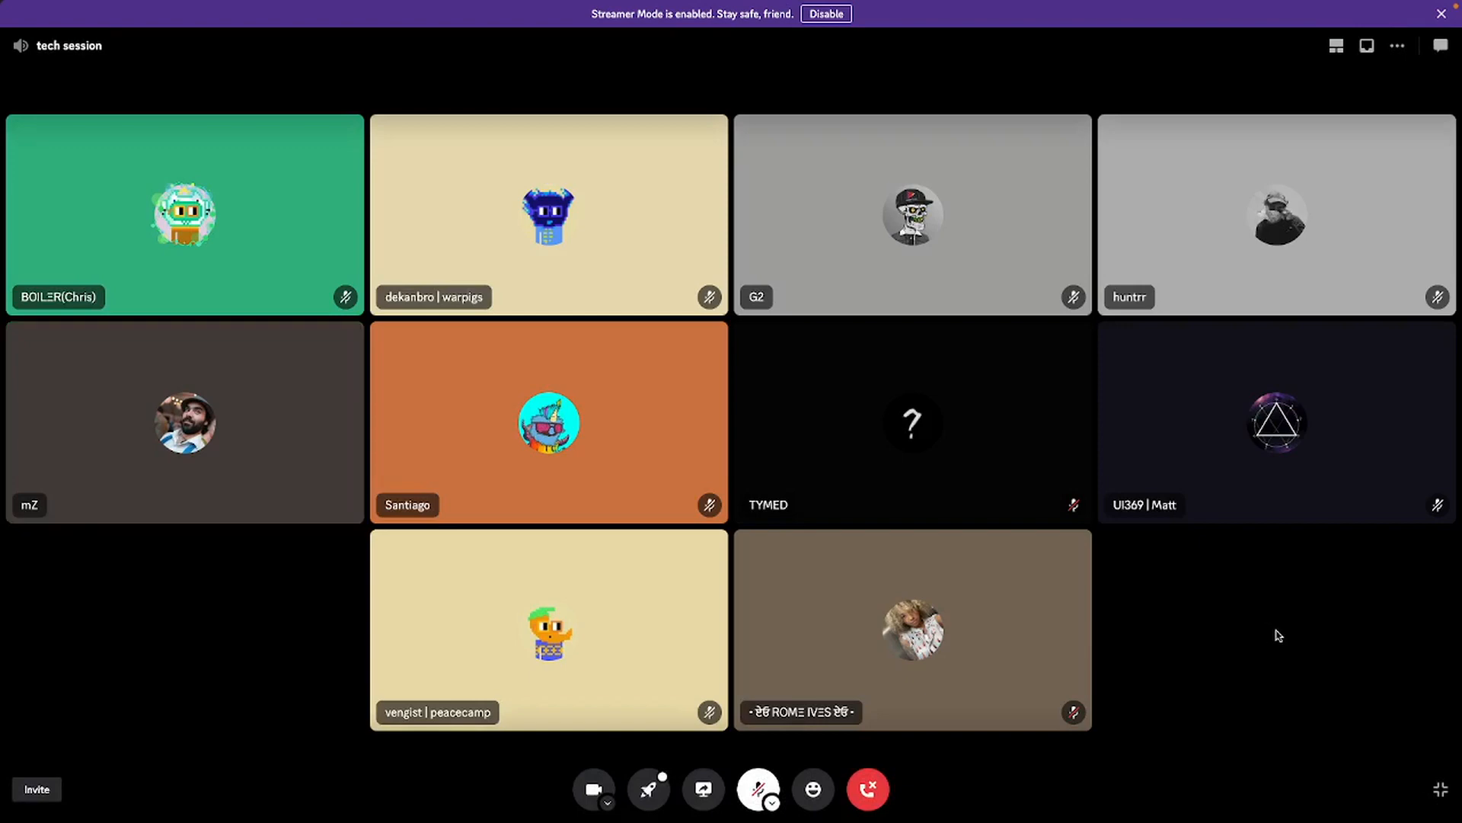
pyautogui.click(758, 788)
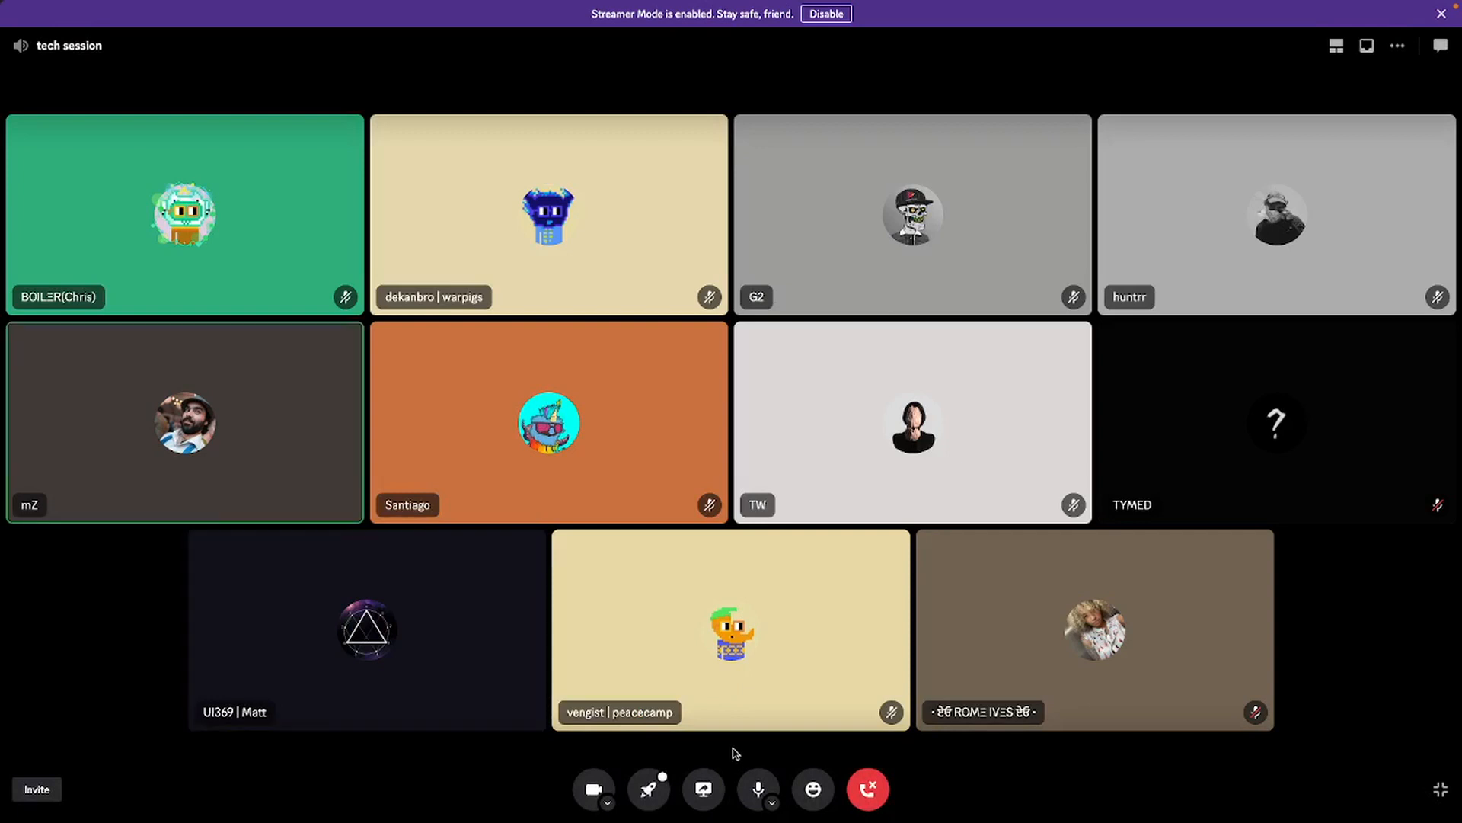
pyautogui.moveTo(757, 790)
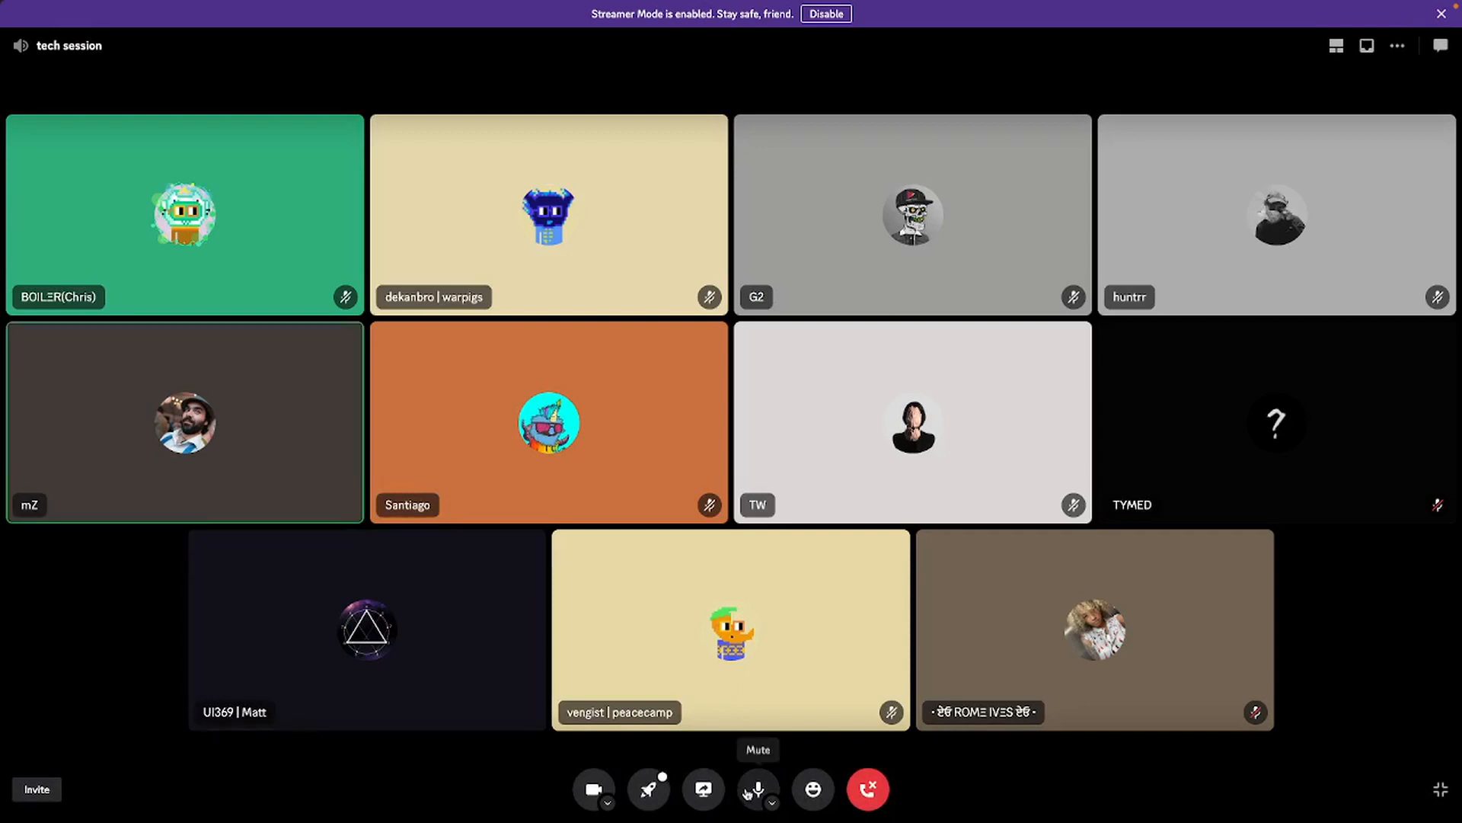
pyautogui.click(759, 789)
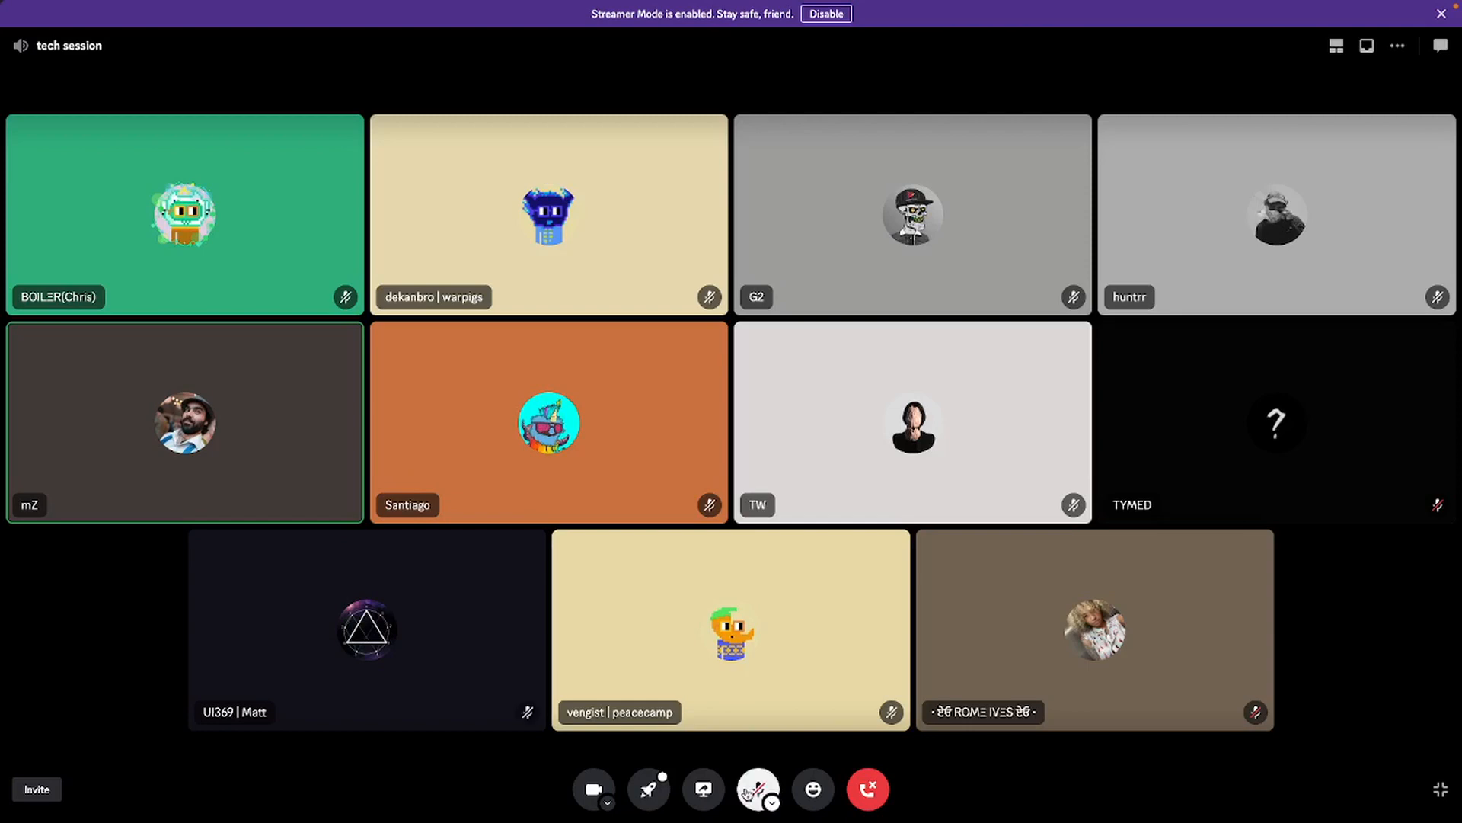